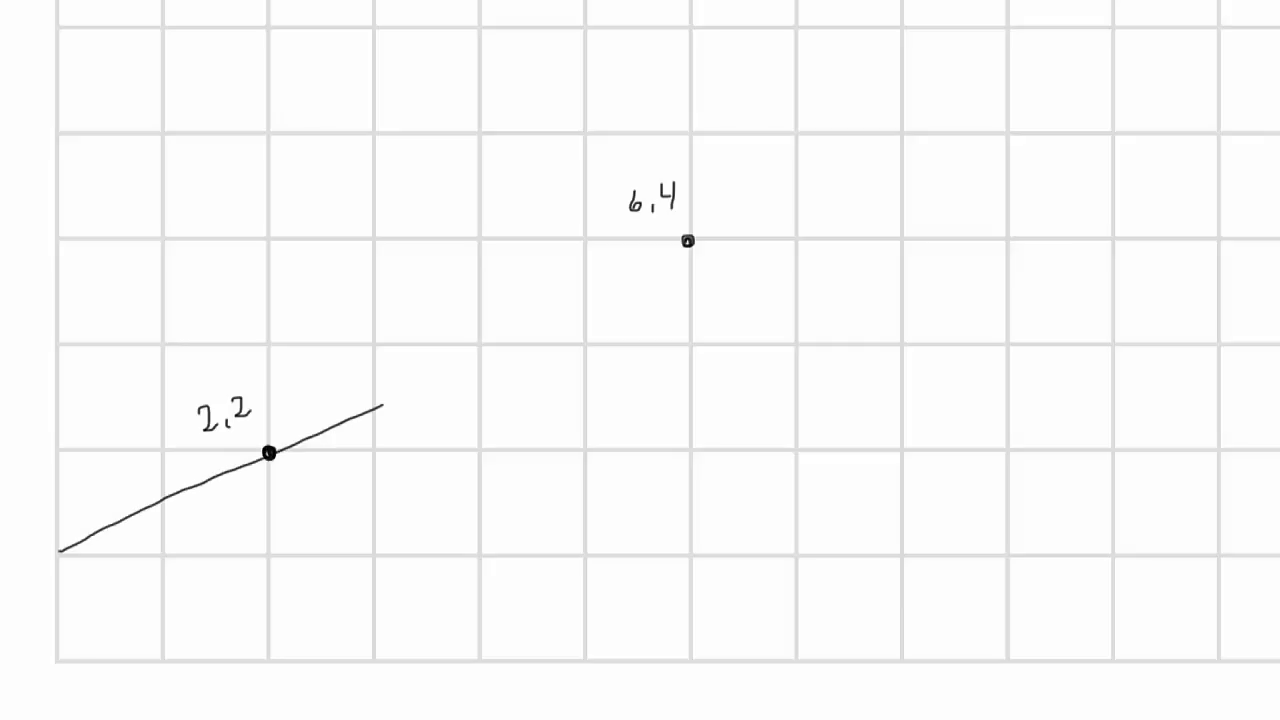
Draw a line through points (2,2) and (6,4), extending past both ends.
{"action": "left_click_drag", "start_coordinate": [385, 408], "coordinate": [880, 140]}
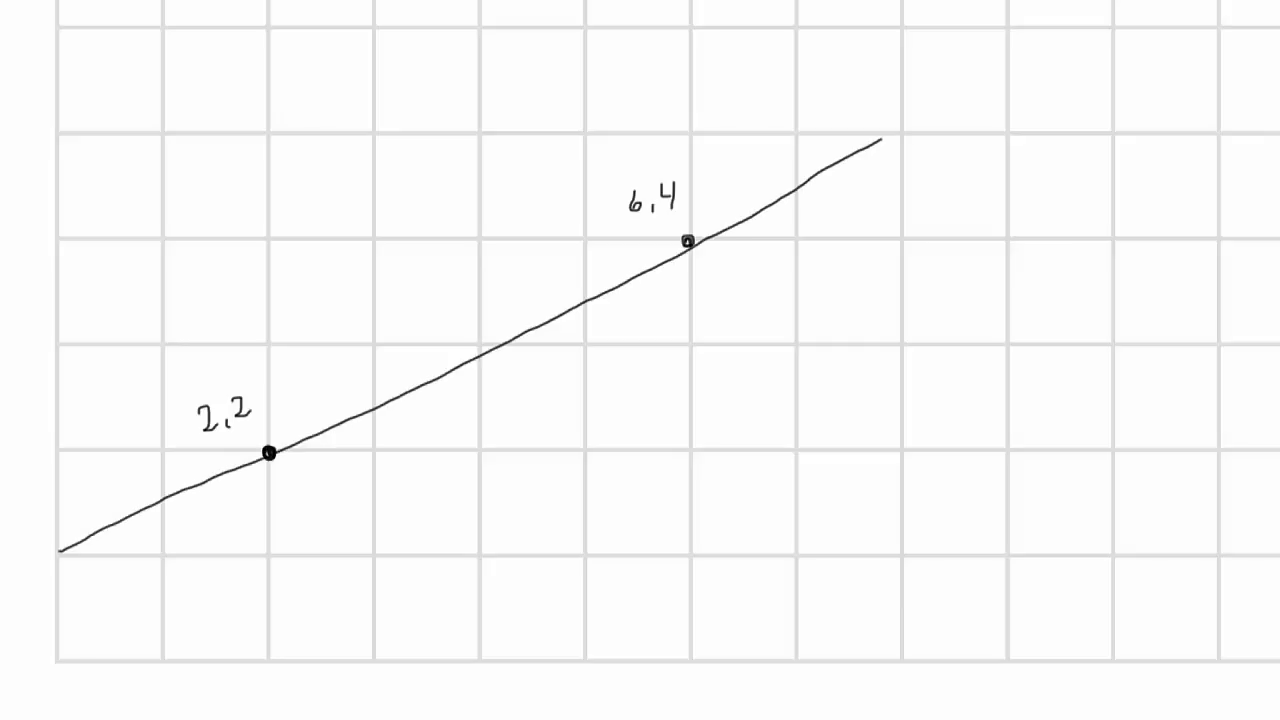
{"action": "left_click_drag", "start_coordinate": [880, 140], "coordinate": [1200, 10]}
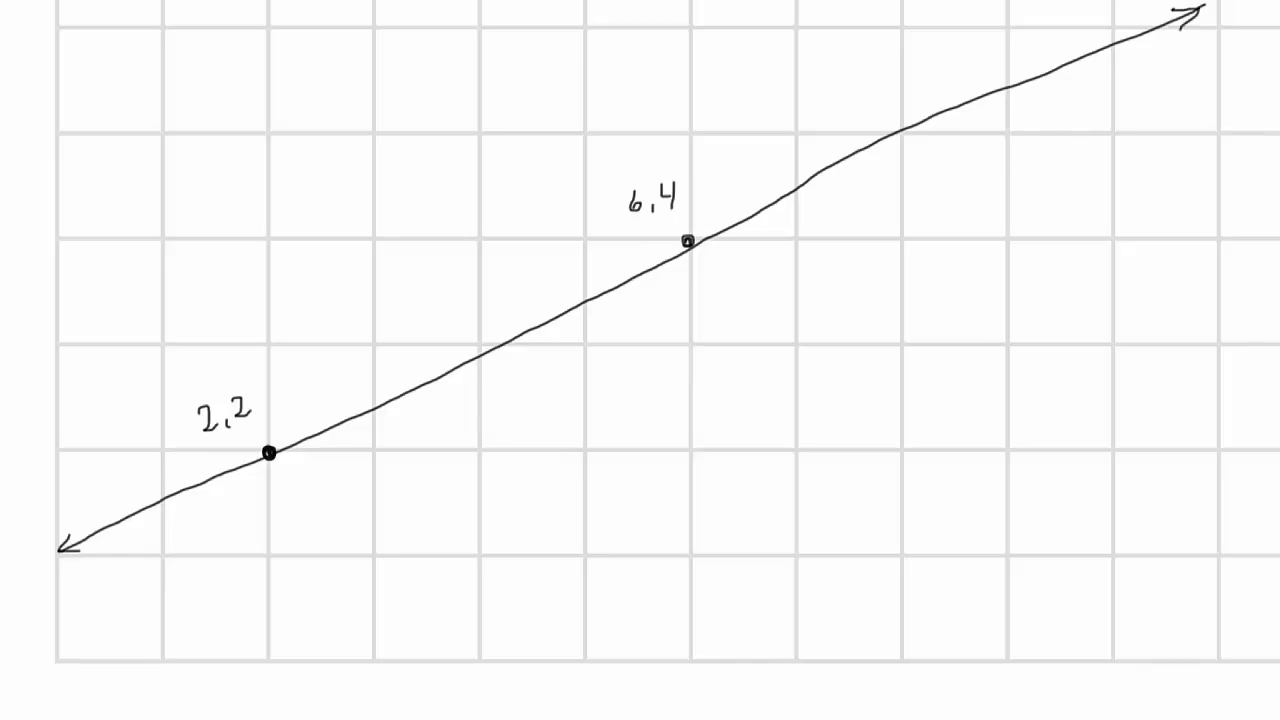
Write the equation 'y = mx + b' in the grid's upper left corner.
{"action": "type", "text": "y = mx"}
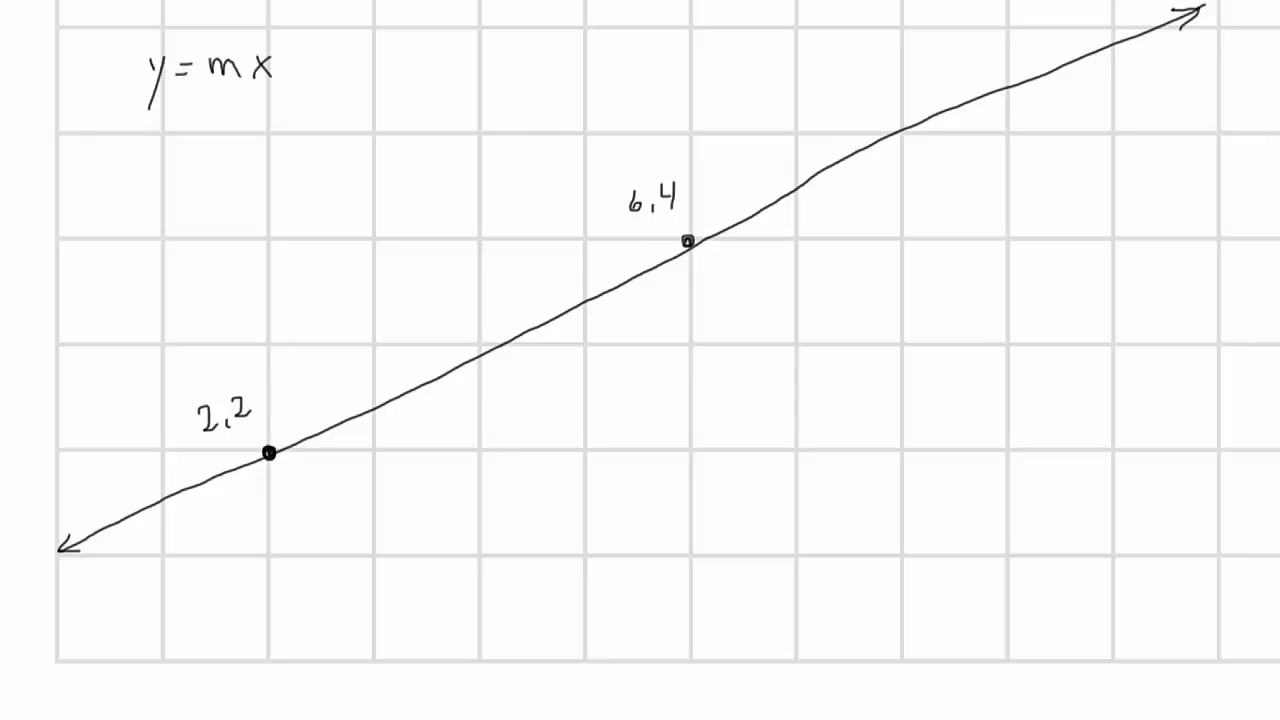
{"action": "type", "text": "+ b"}
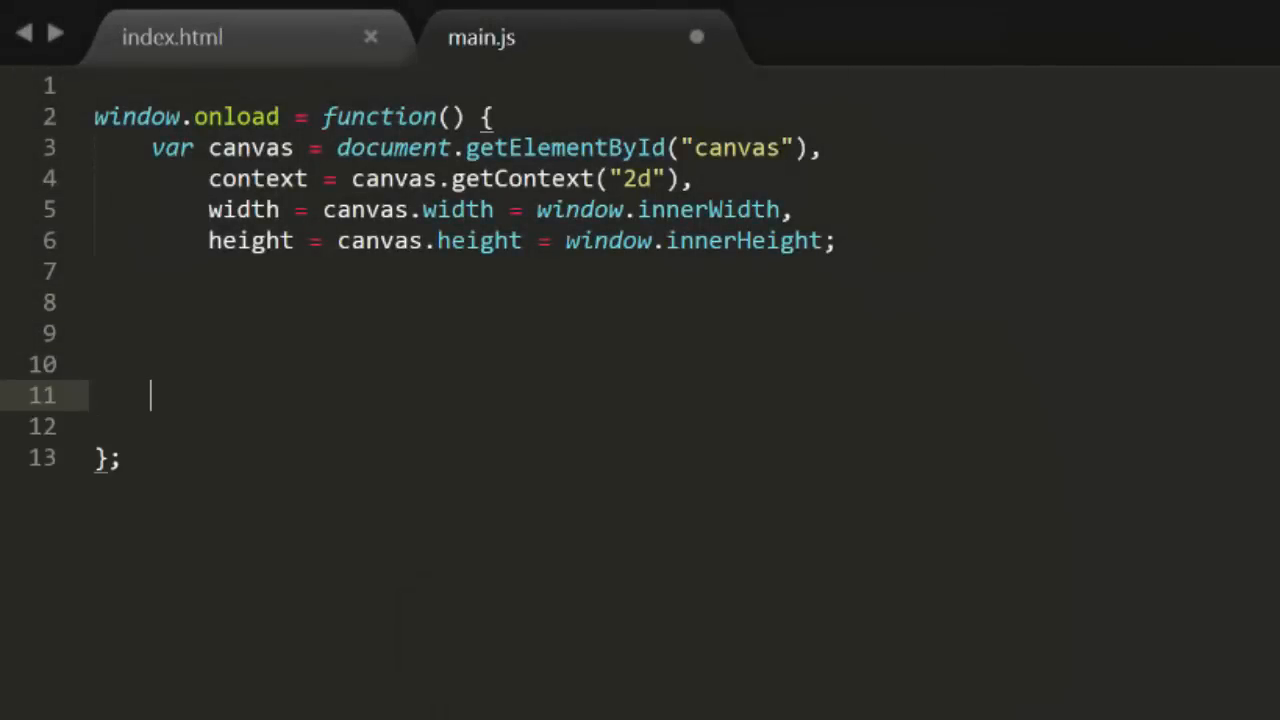
Type 'function lineIntersect(p0, p1, p2, p' on line 11.
{"action": "type", "text": "function line"}
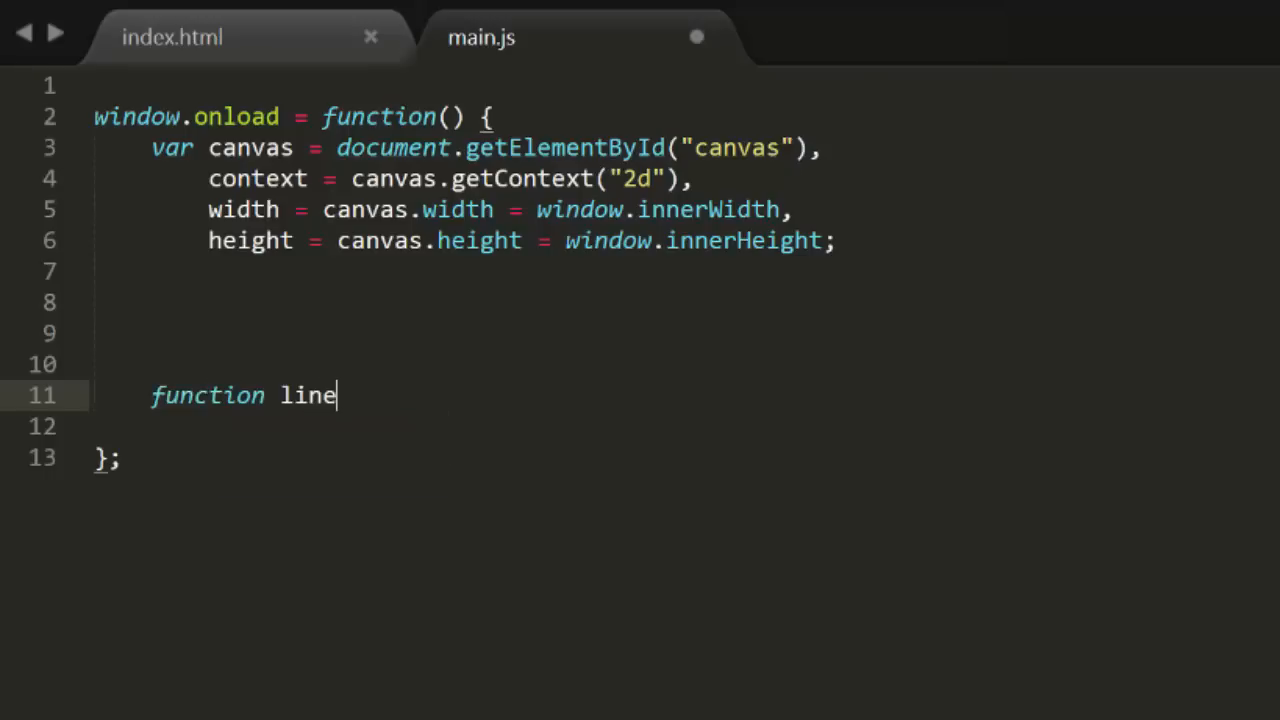
{"action": "type", "text": "Intersect()"}
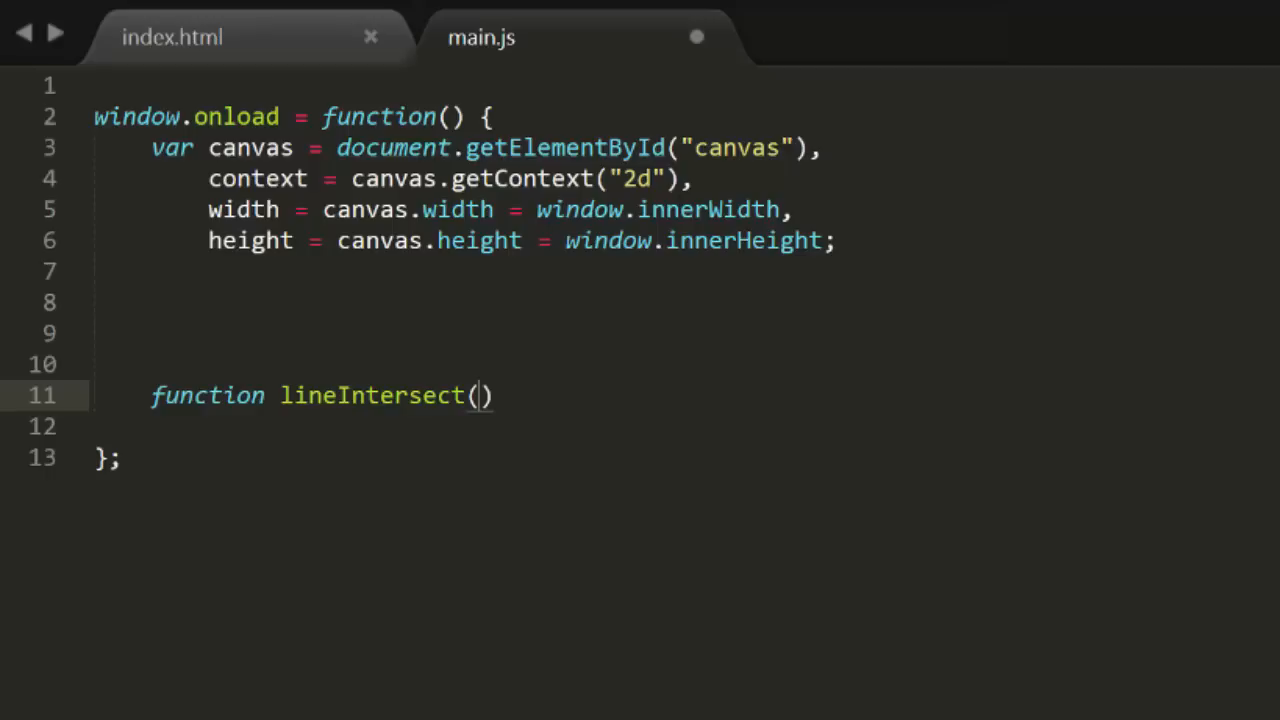
{"action": "type", "text": "p0"}
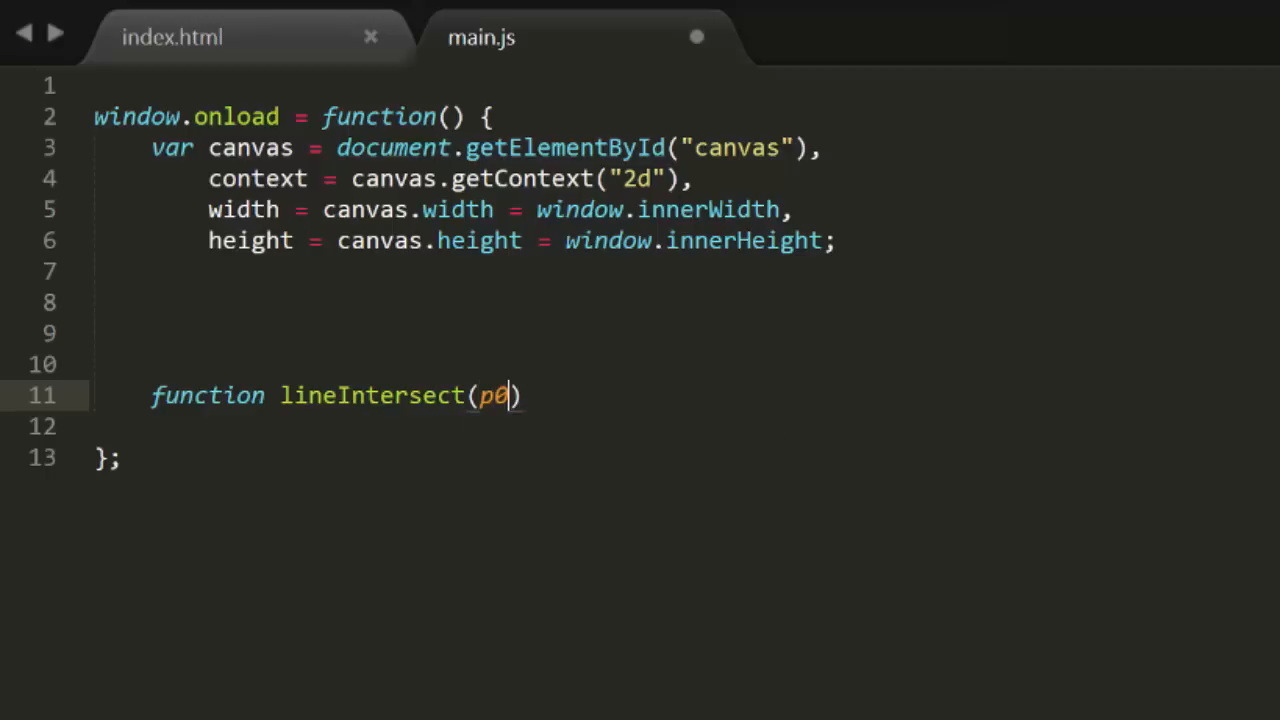
{"action": "type", "text": ", p1, p2, p"}
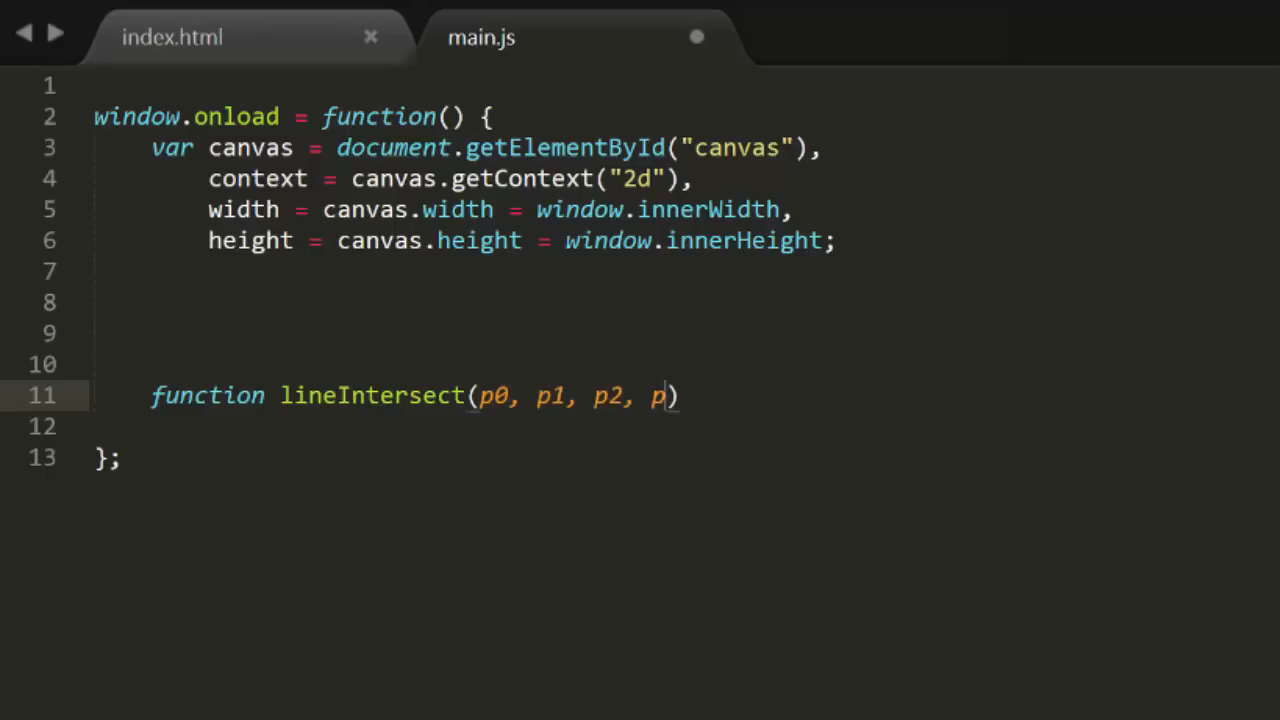
Complete the signature with p3 and declare A1 and B1 = p0.x - p1.x.
{"action": "type", "text": "3) {"}
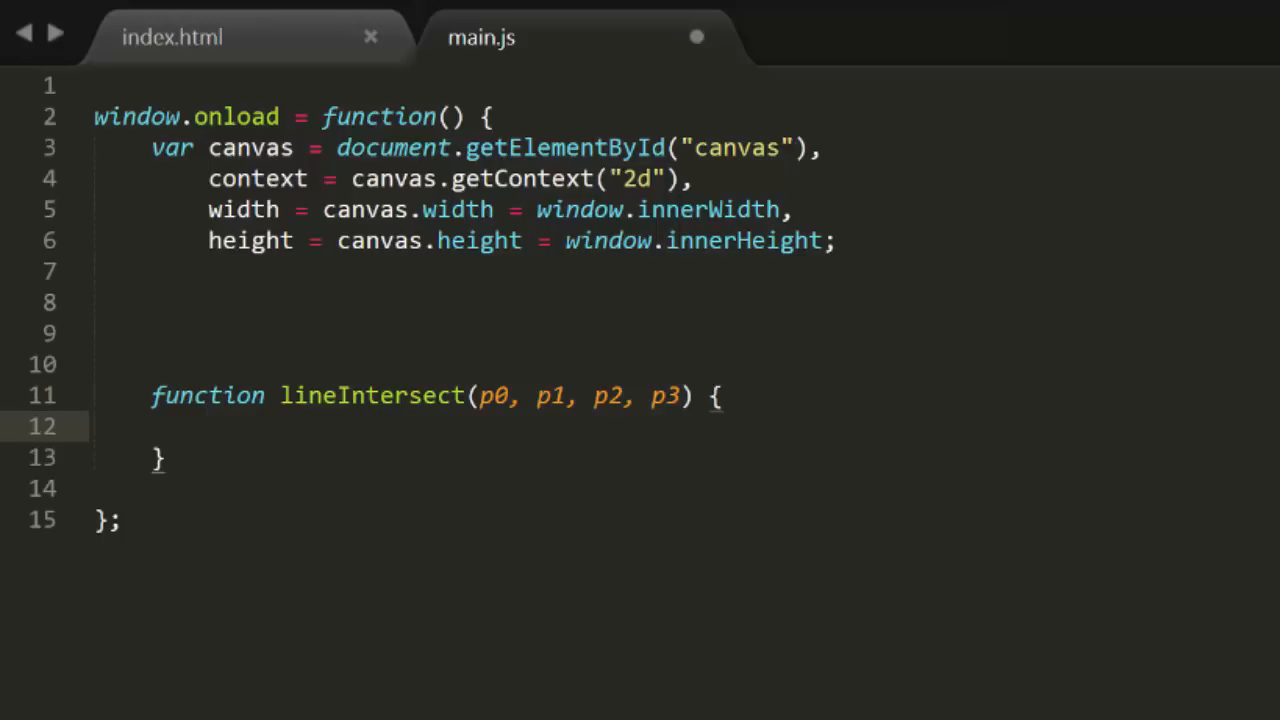
{"action": "type", "text": "var A1"}
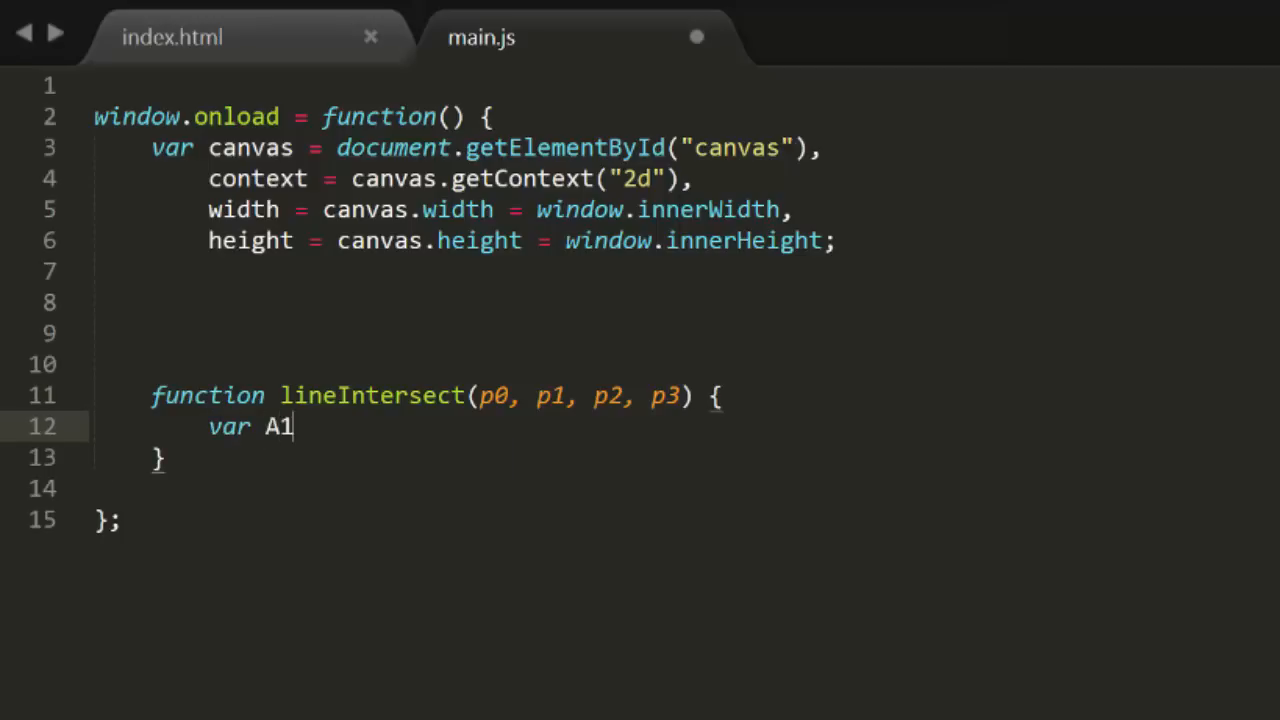
{"action": "type", "text": "= p1.y - p"}
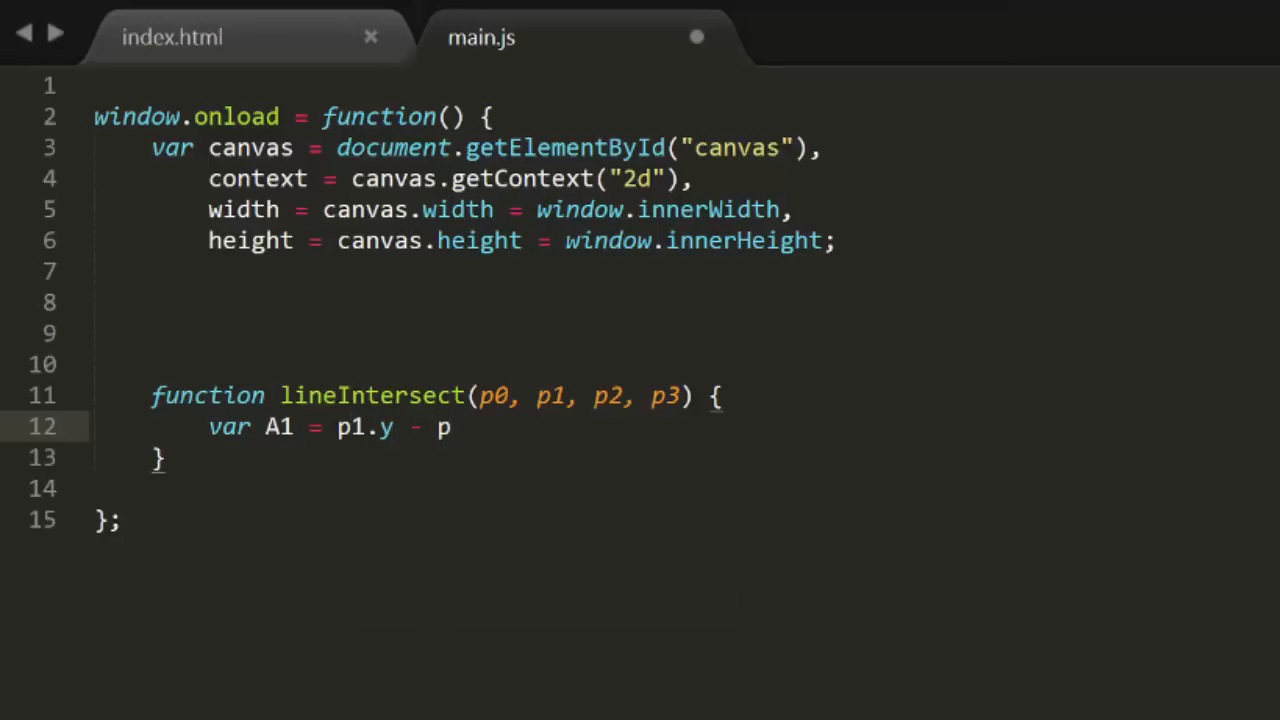
{"action": "type", "text": "0.y,"}
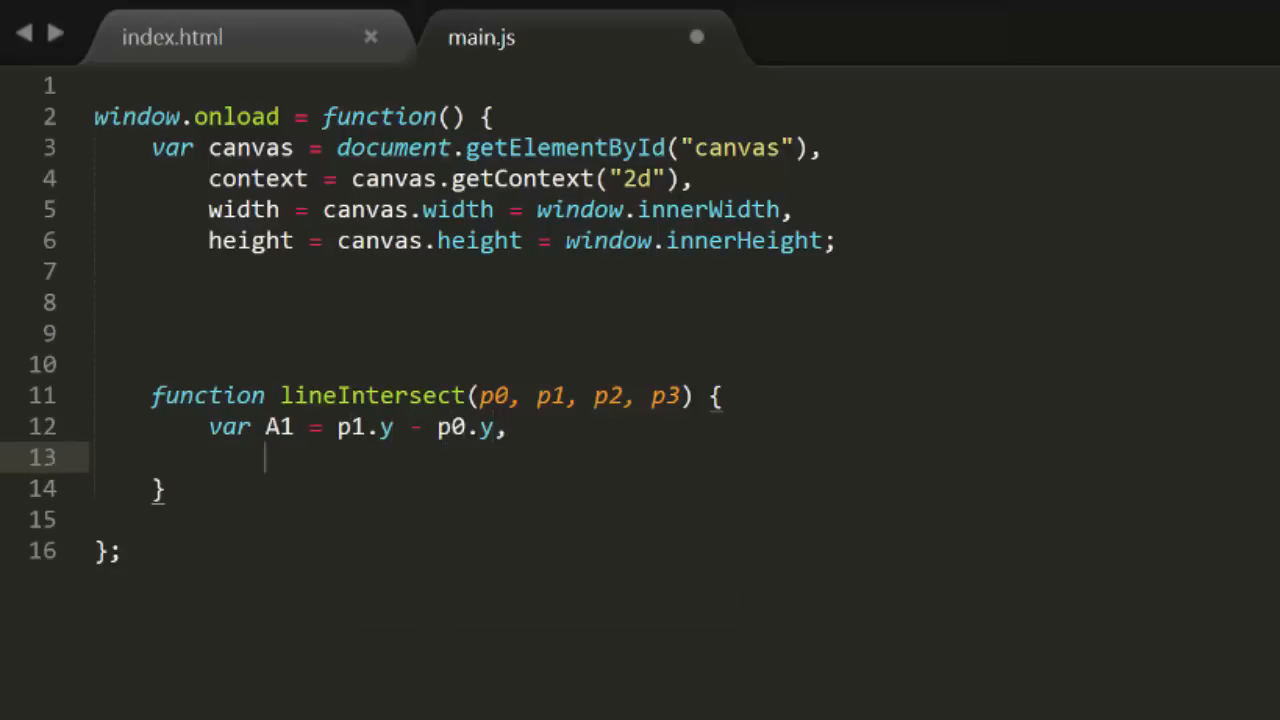
{"action": "type", "text": "B1 = p0"}
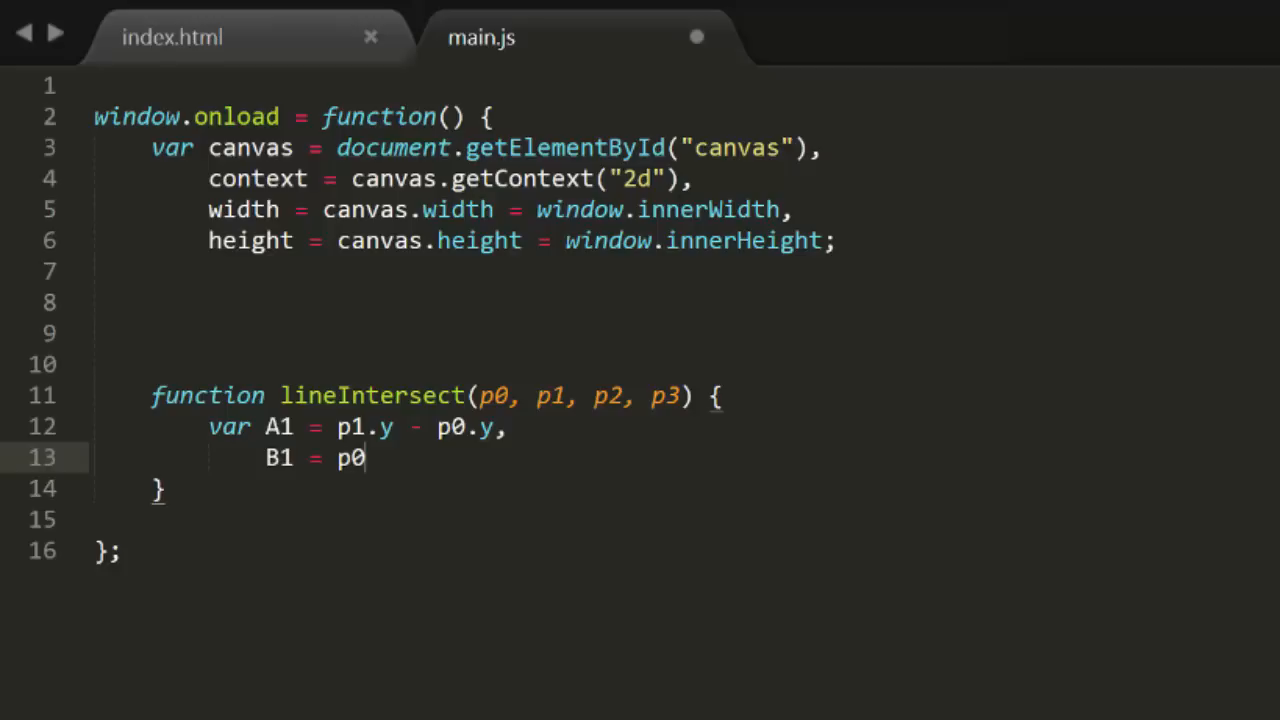
{"action": "type", "text": ".x - p1."}
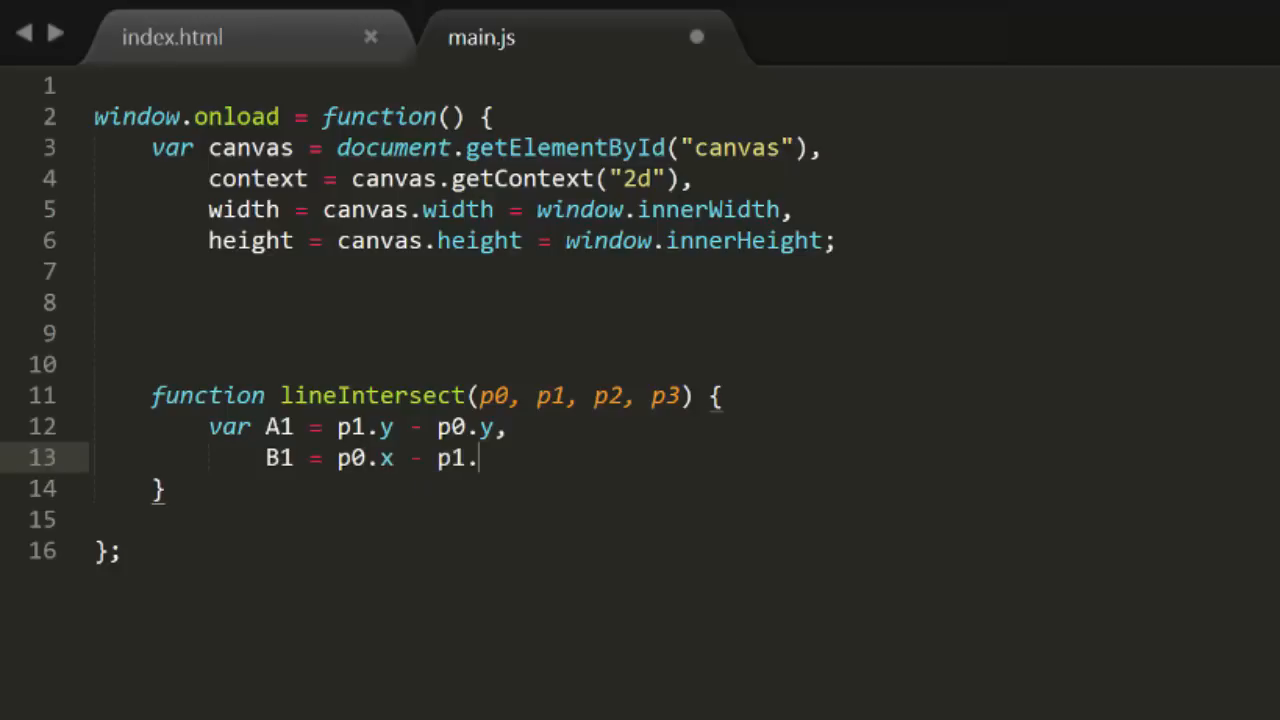
{"action": "type", "text": "x,"}
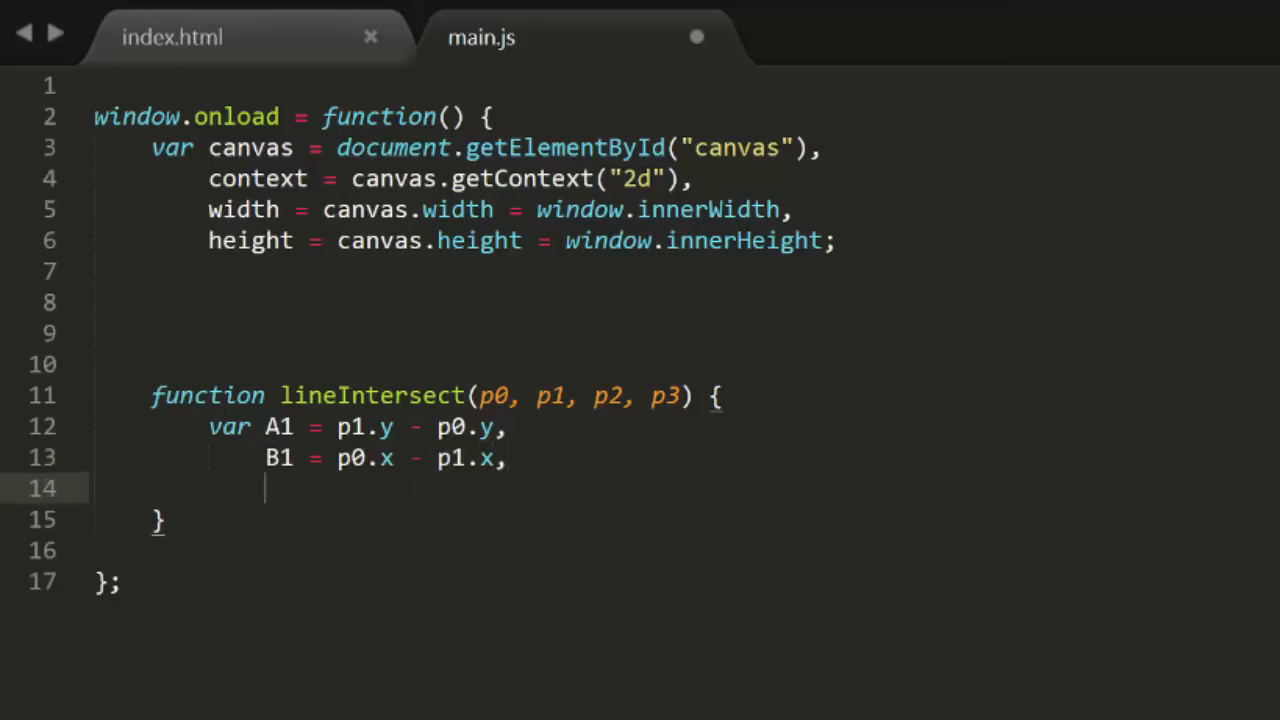
Add C1 = A1 * p0.x + B1 * p0.y, ending with a comma.
{"action": "type", "text": "C1 = A"}
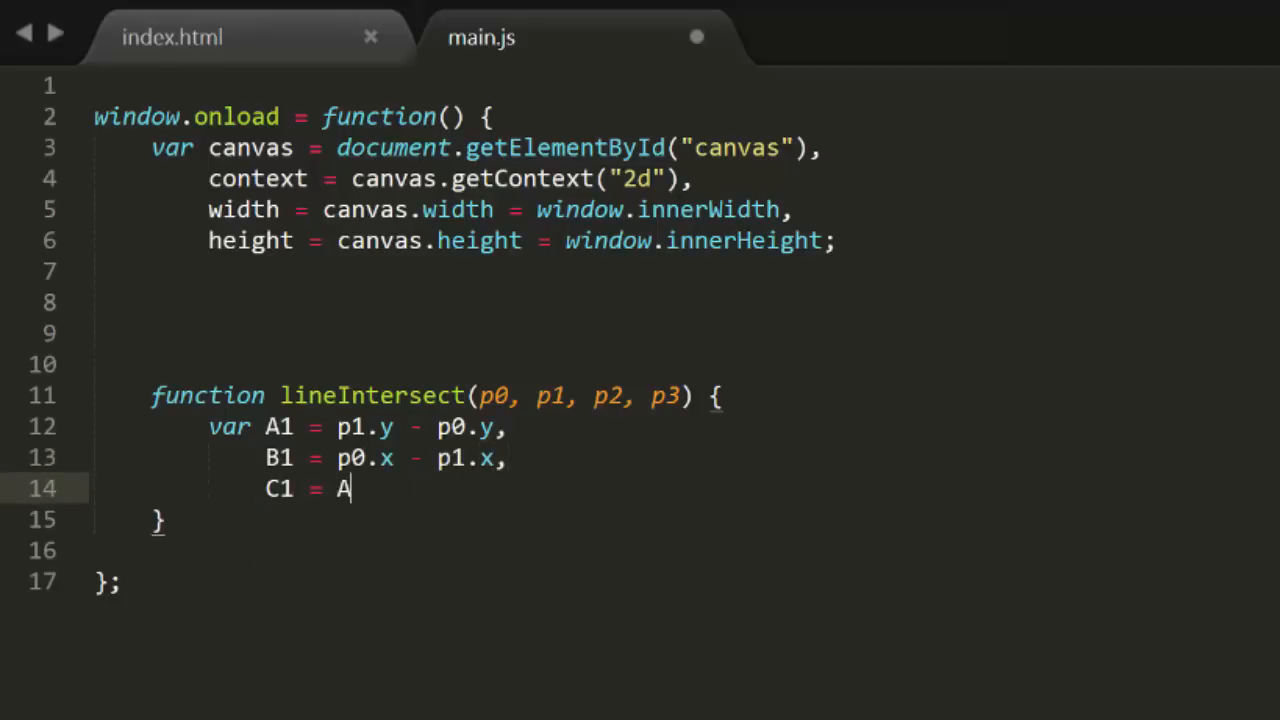
{"action": "type", "text": "1 * p0"}
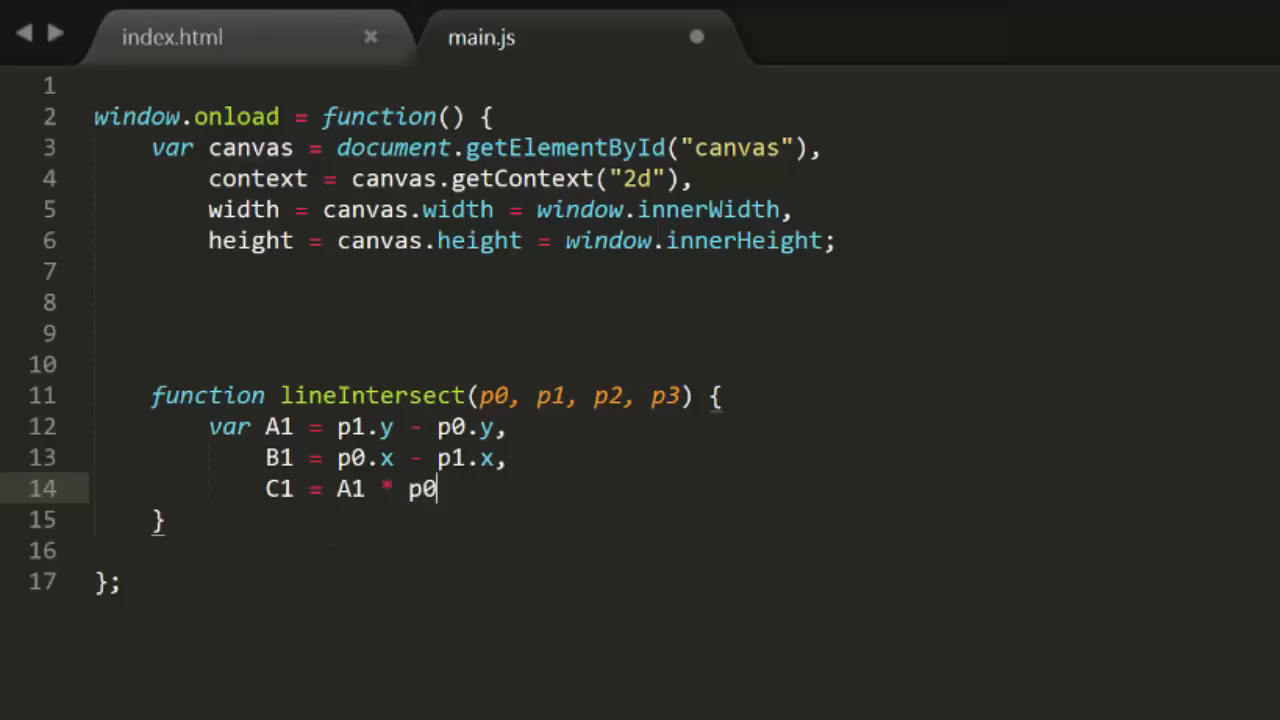
{"action": "type", "text": ".x + B"}
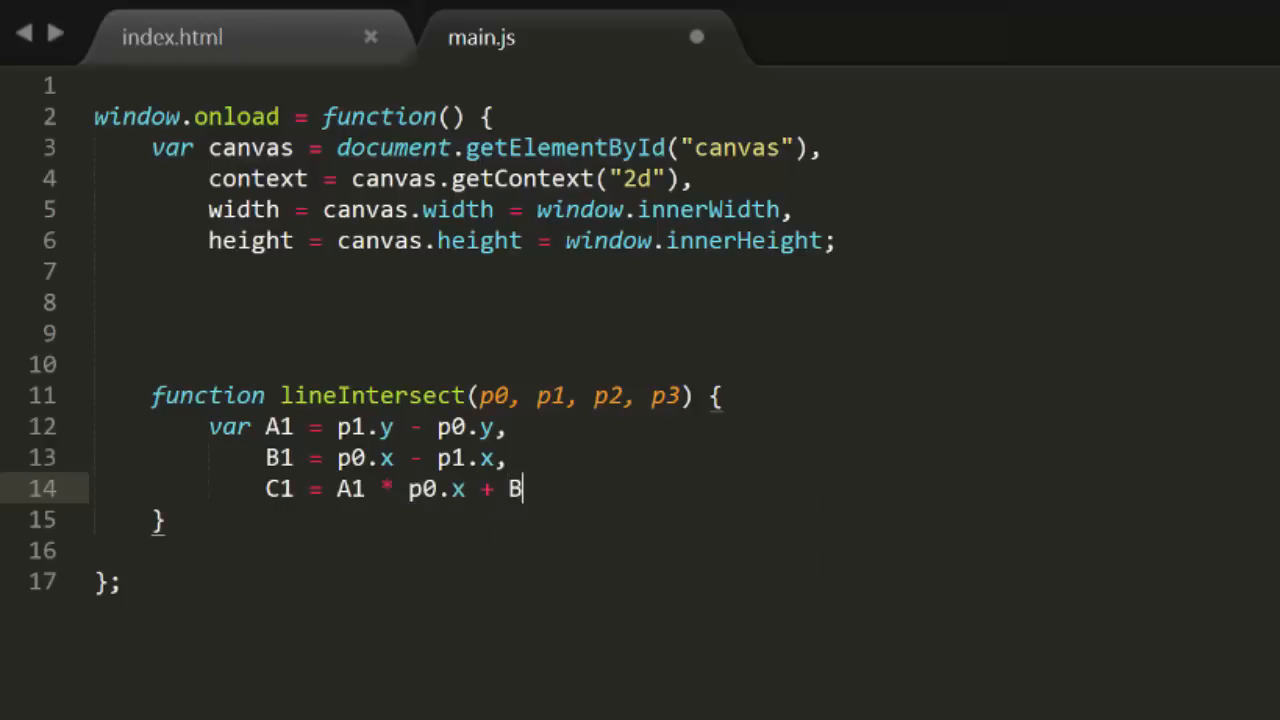
{"action": "type", "text": "1 *"}
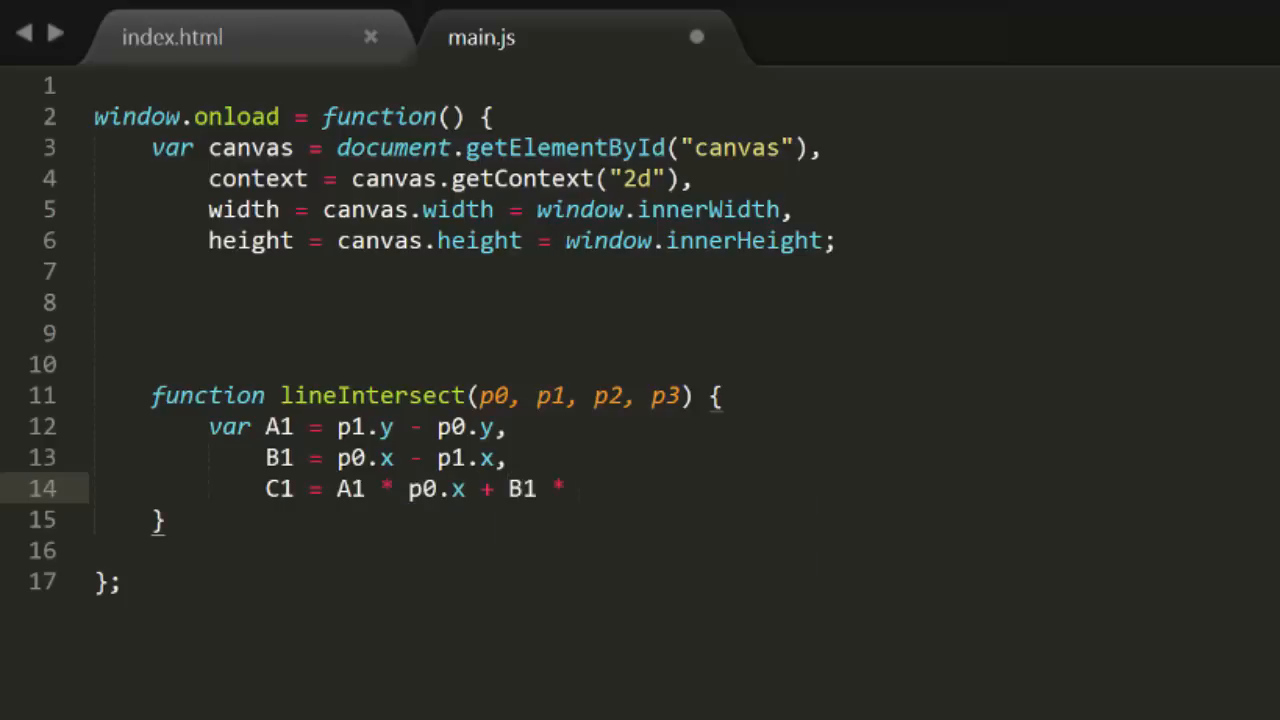
{"action": "type", "text": "p0."}
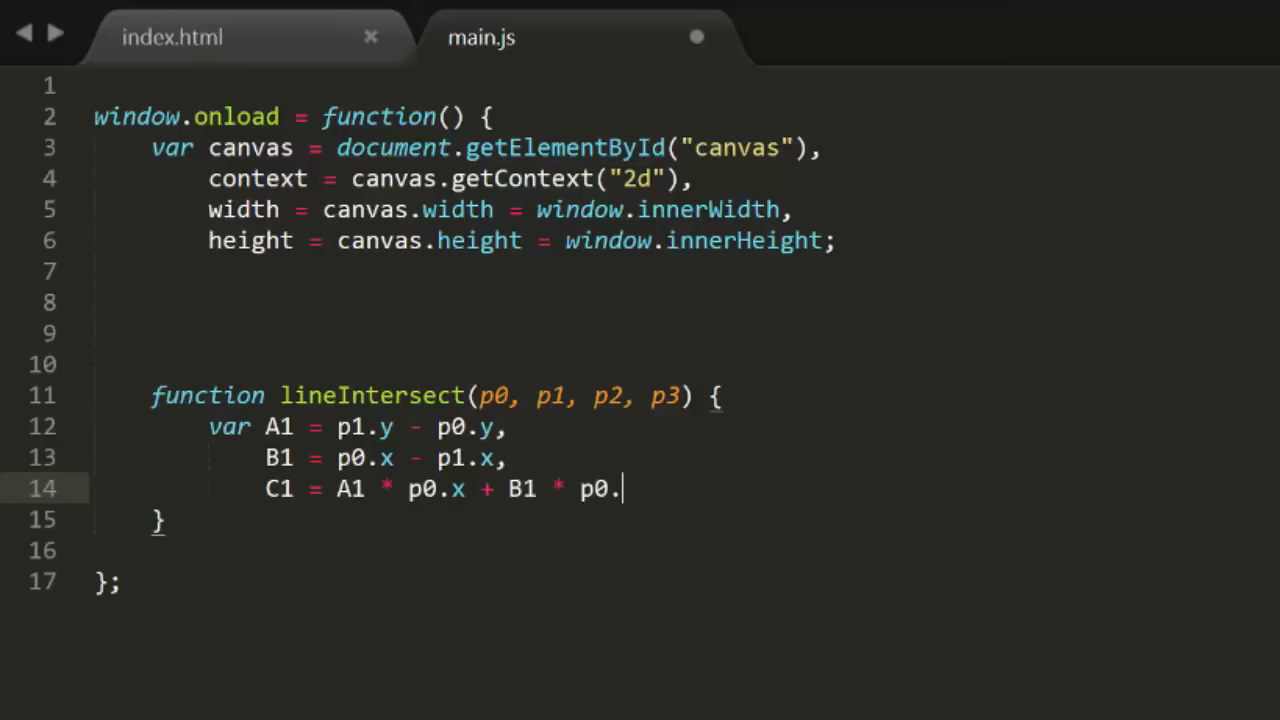
{"action": "type", "text": "y,"}
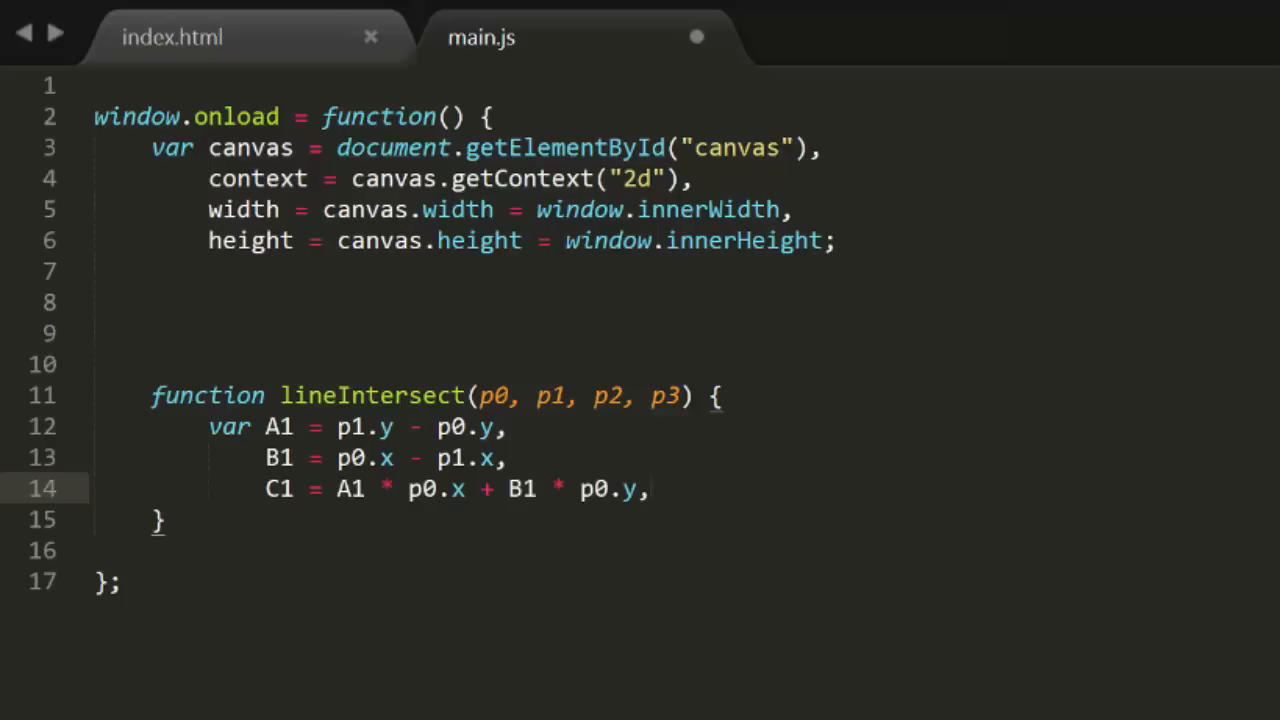
Declare A2 = p3.y - p2.y and B2 = p2.x - p3.x.
{"action": "type", "text": "A2 ="}
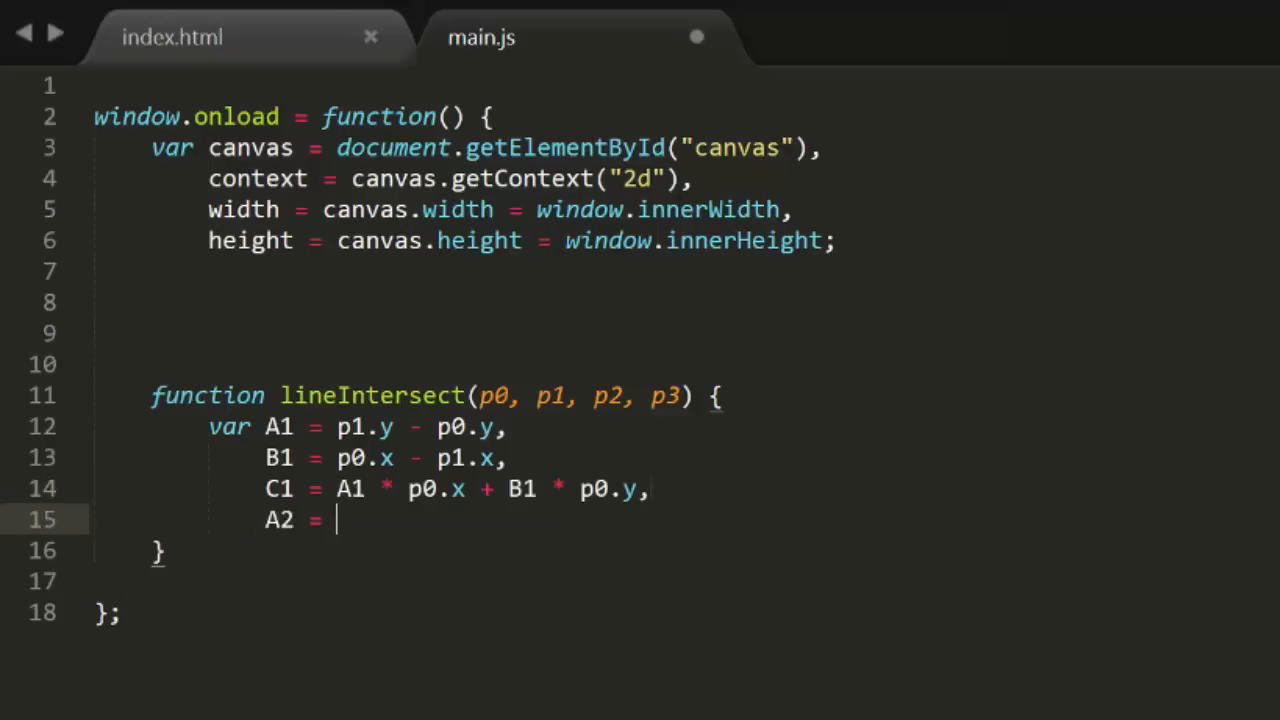
{"action": "type", "text": "p3.y - p"}
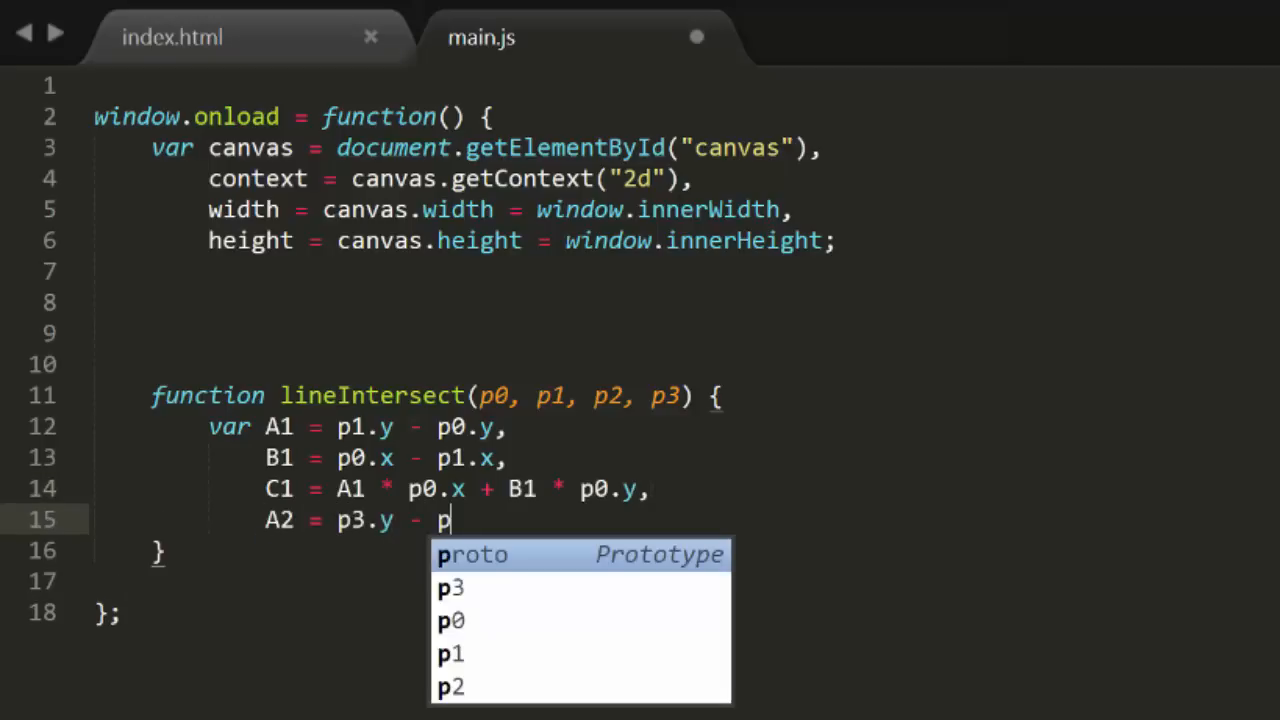
{"action": "type", "text": "2.y,"}
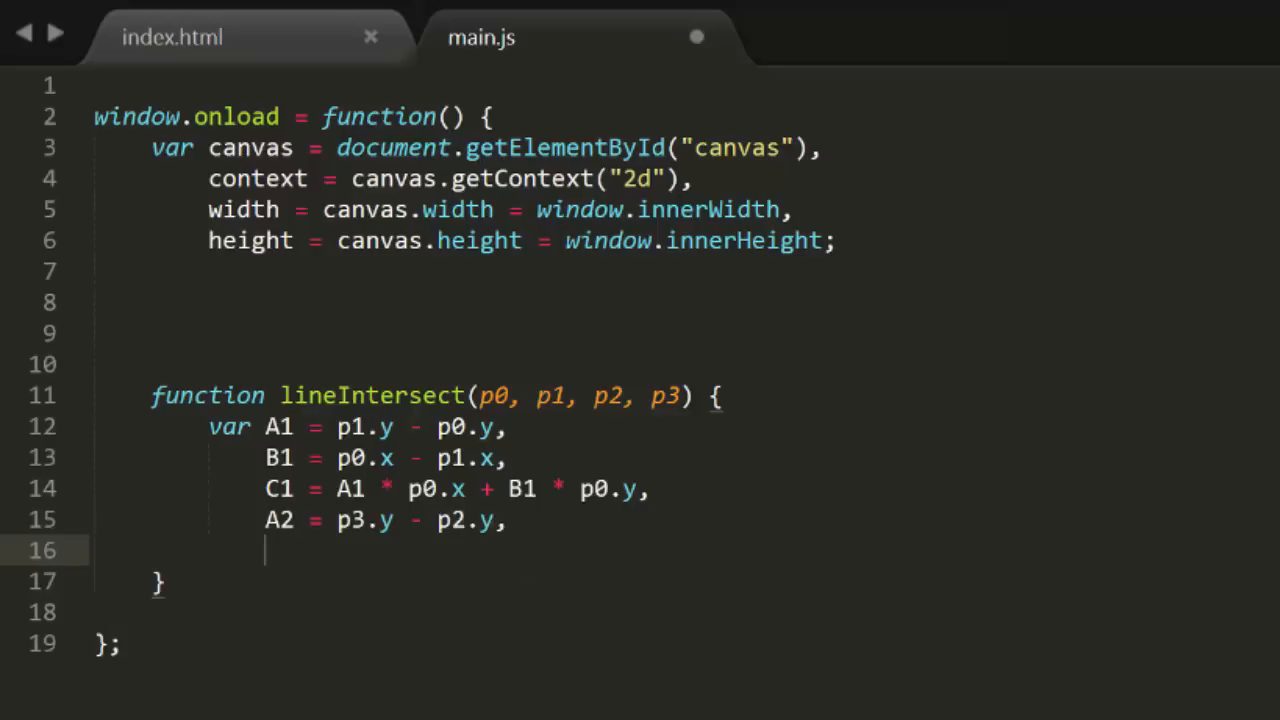
{"action": "type", "text": "B2 ="}
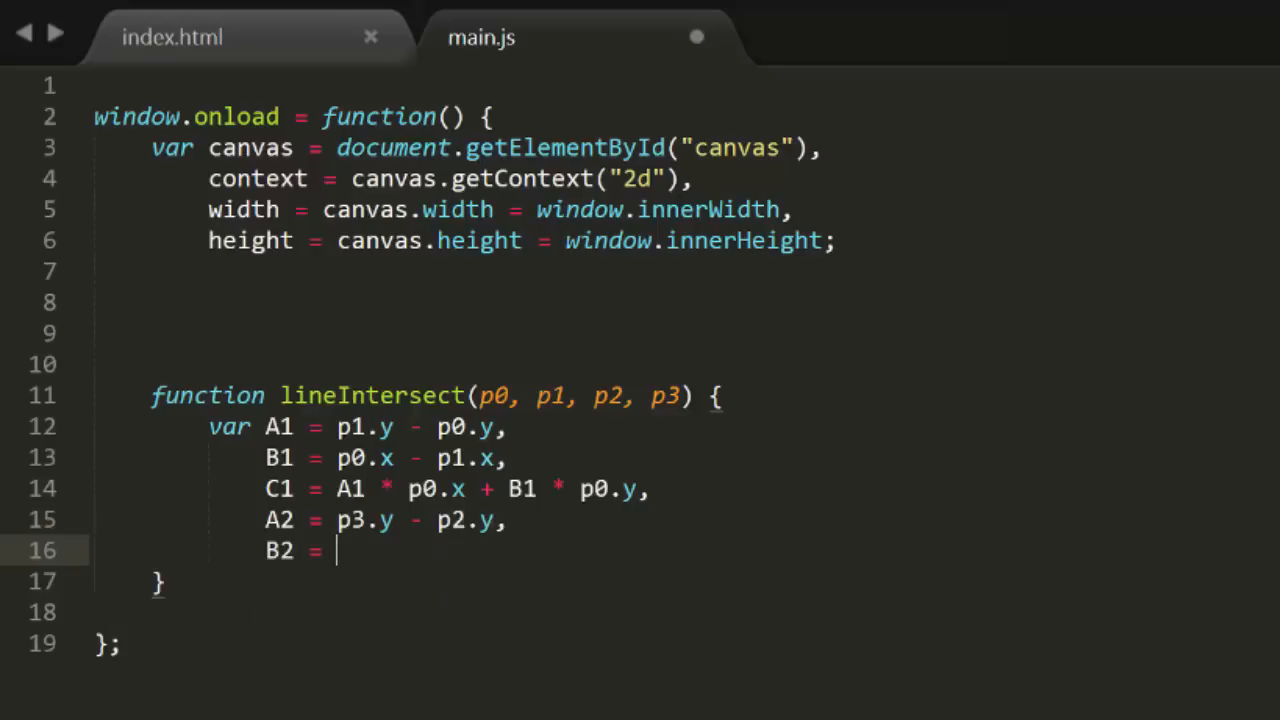
{"action": "type", "text": "p2."}
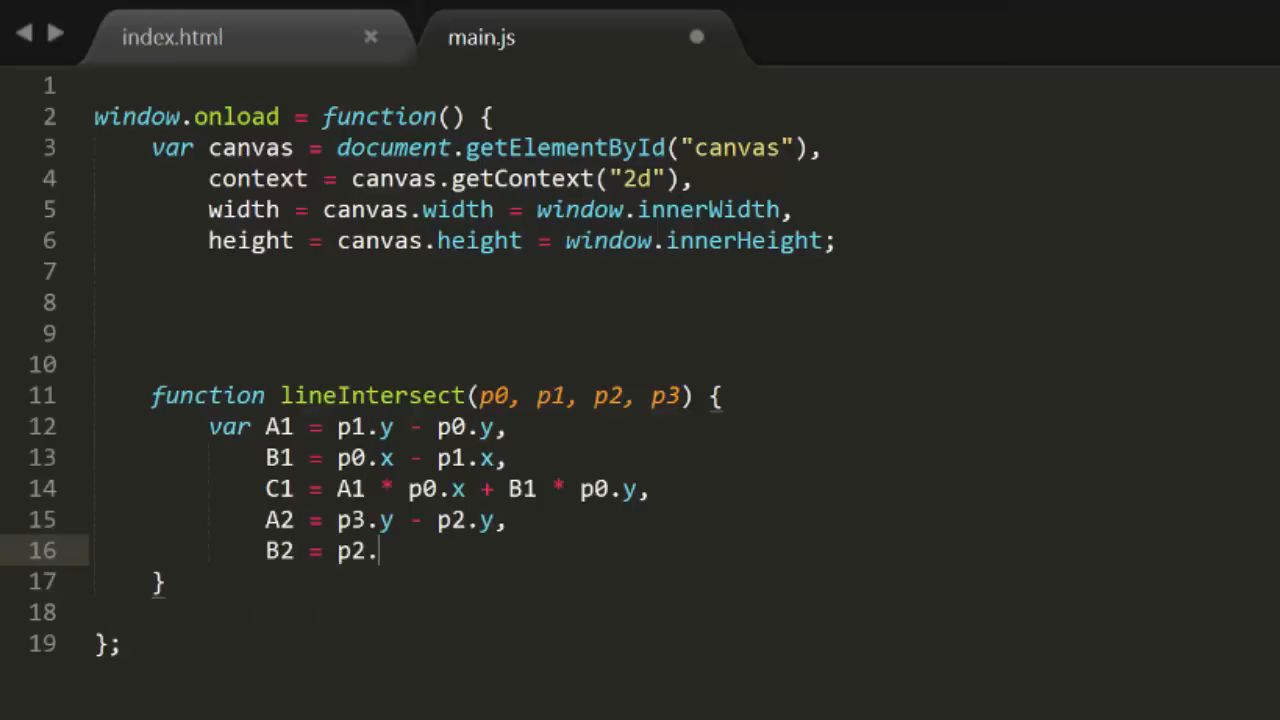
{"action": "type", "text": "x - p3."}
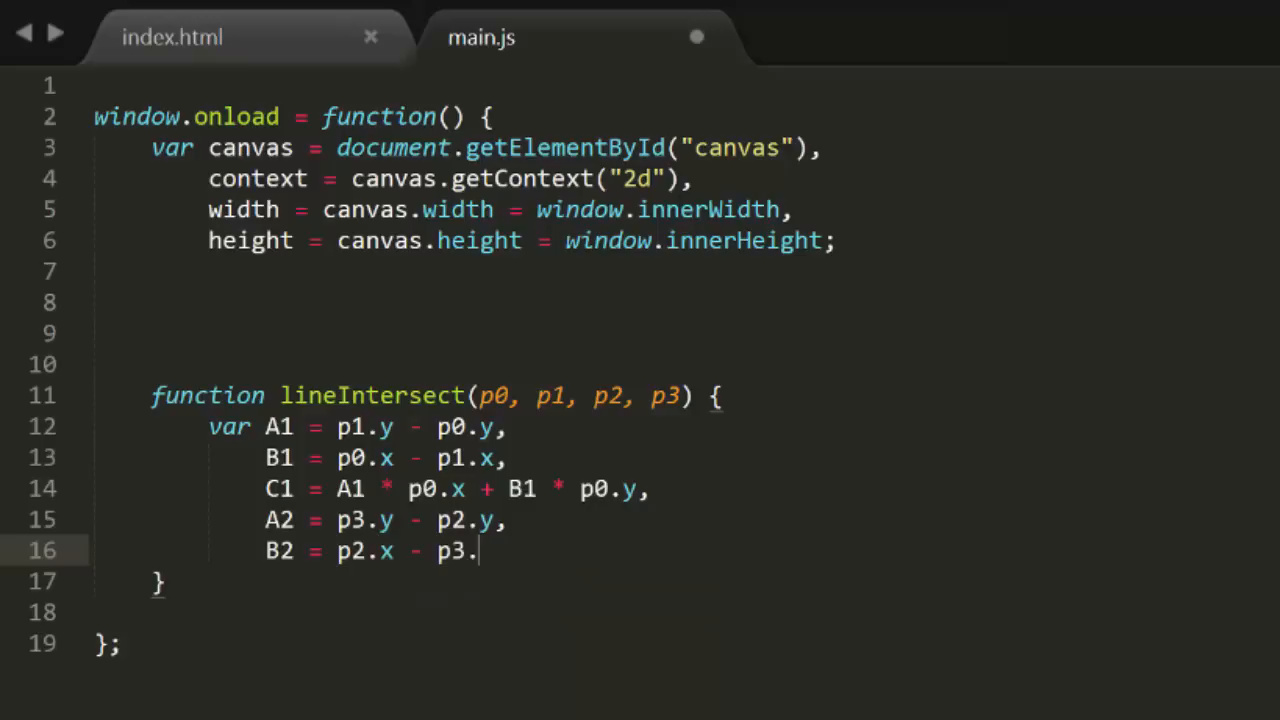
{"action": "type", "text": "x,"}
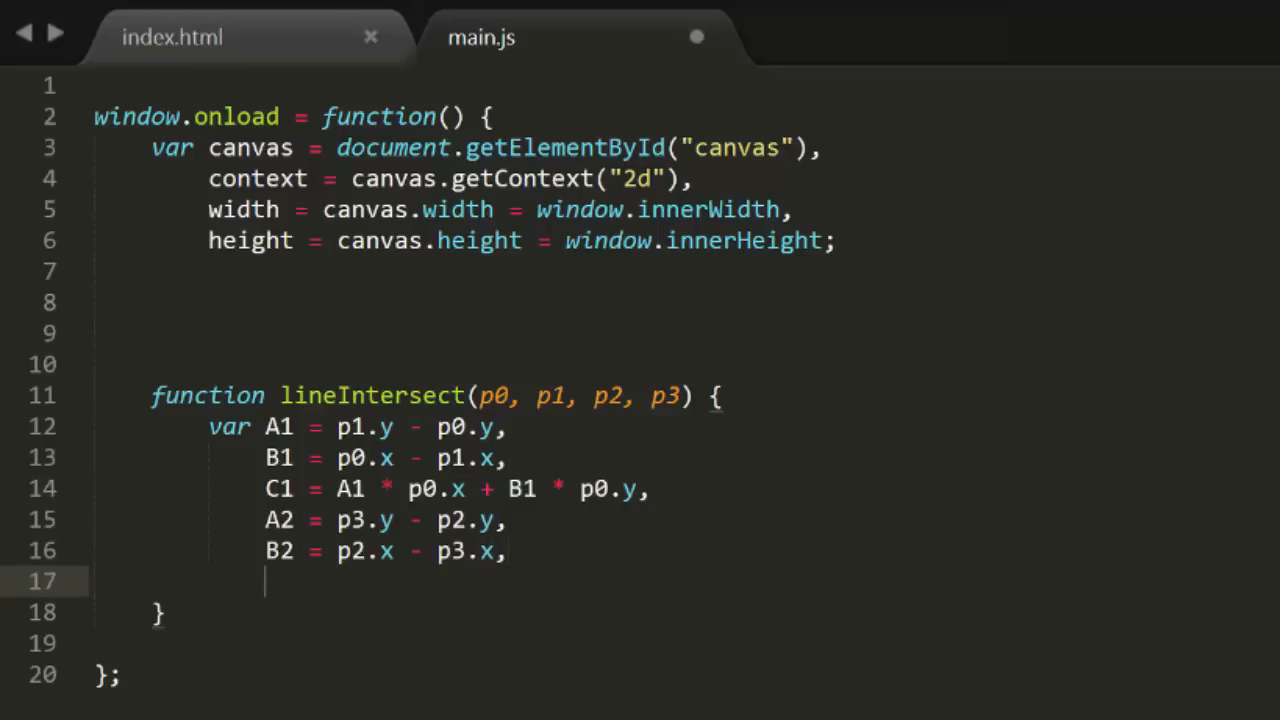
Add C2 = A2 * p2.x + B2 * p2.y; and start a new line.
{"action": "type", "text": "C2 ="}
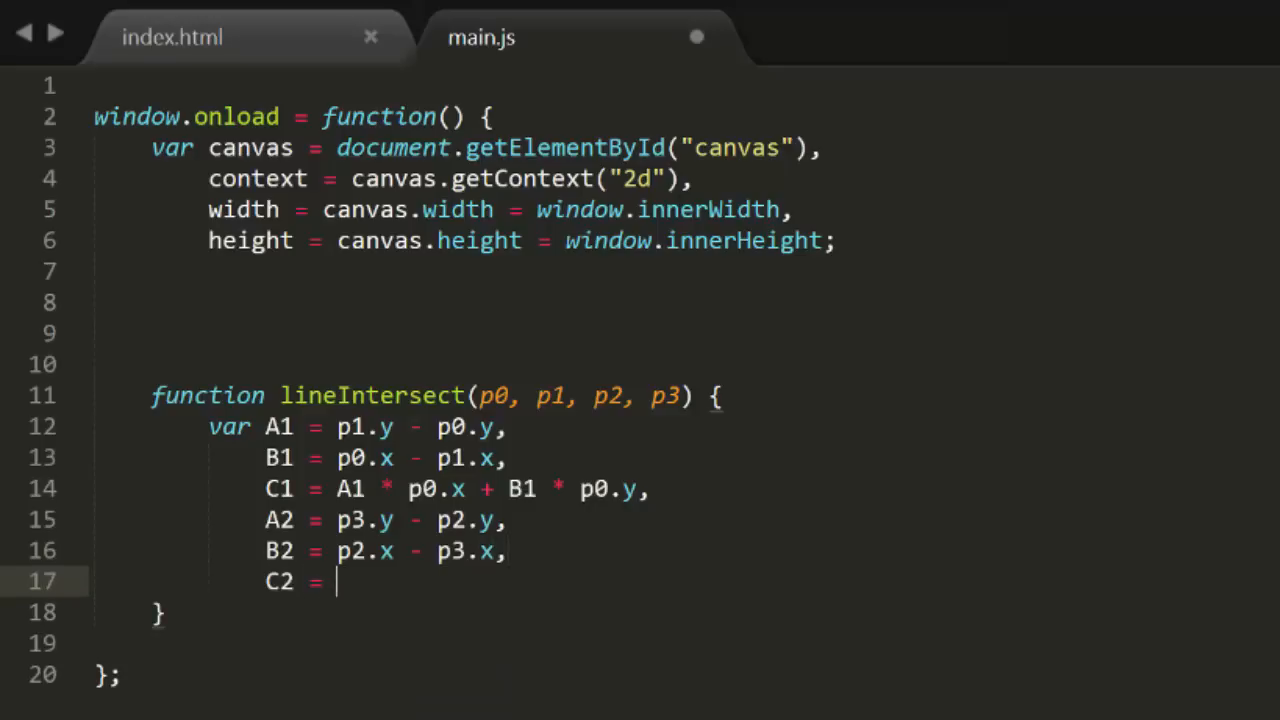
{"action": "type", "text": "A2"}
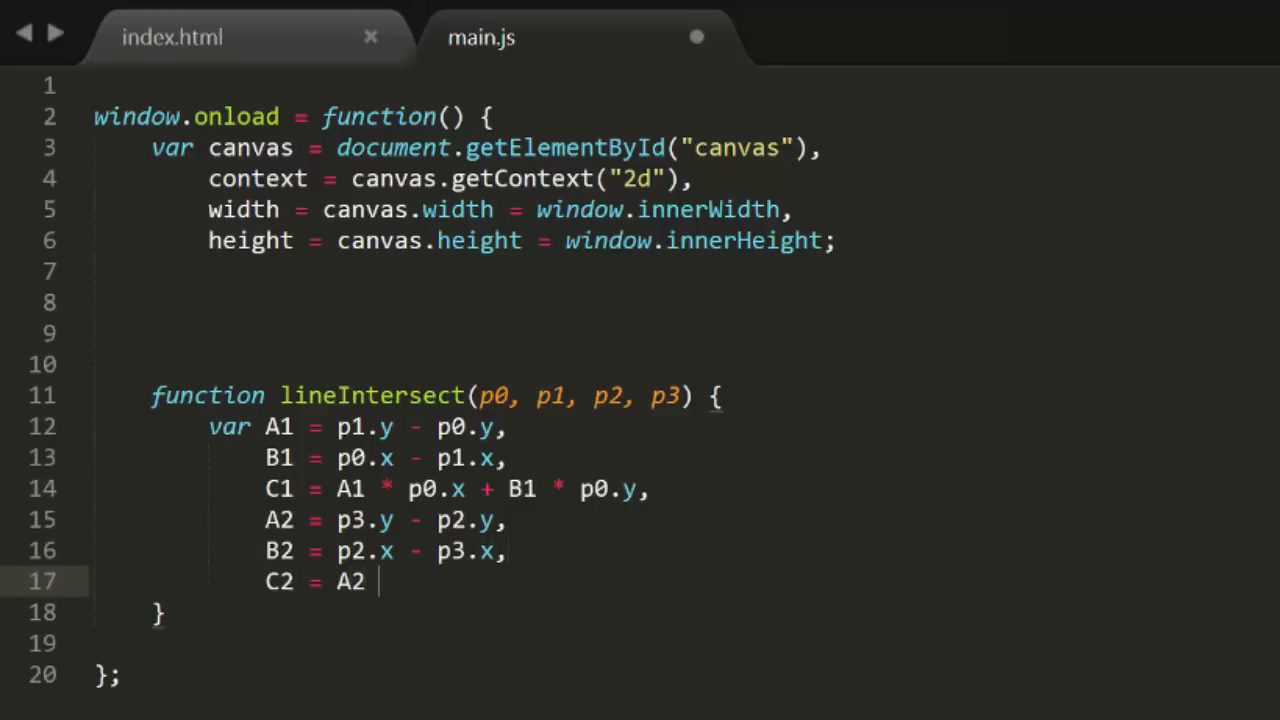
{"action": "type", "text": "* p2.x"}
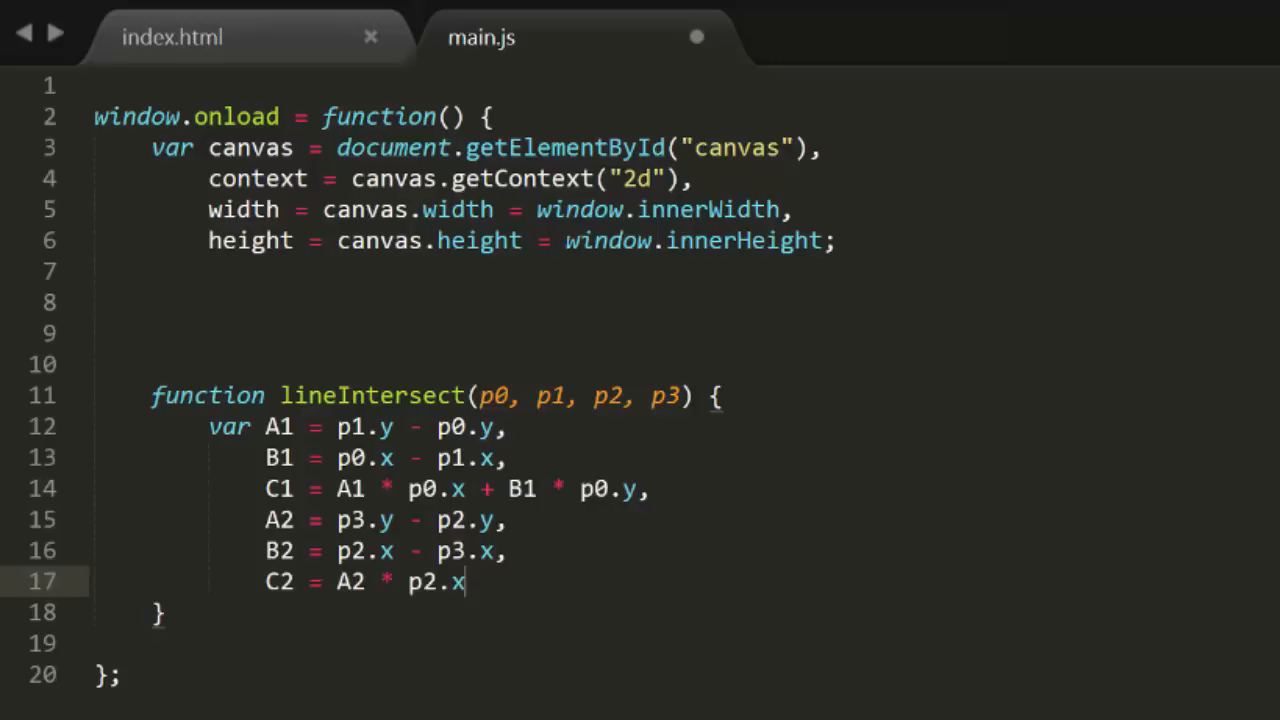
{"action": "type", "text": "+"}
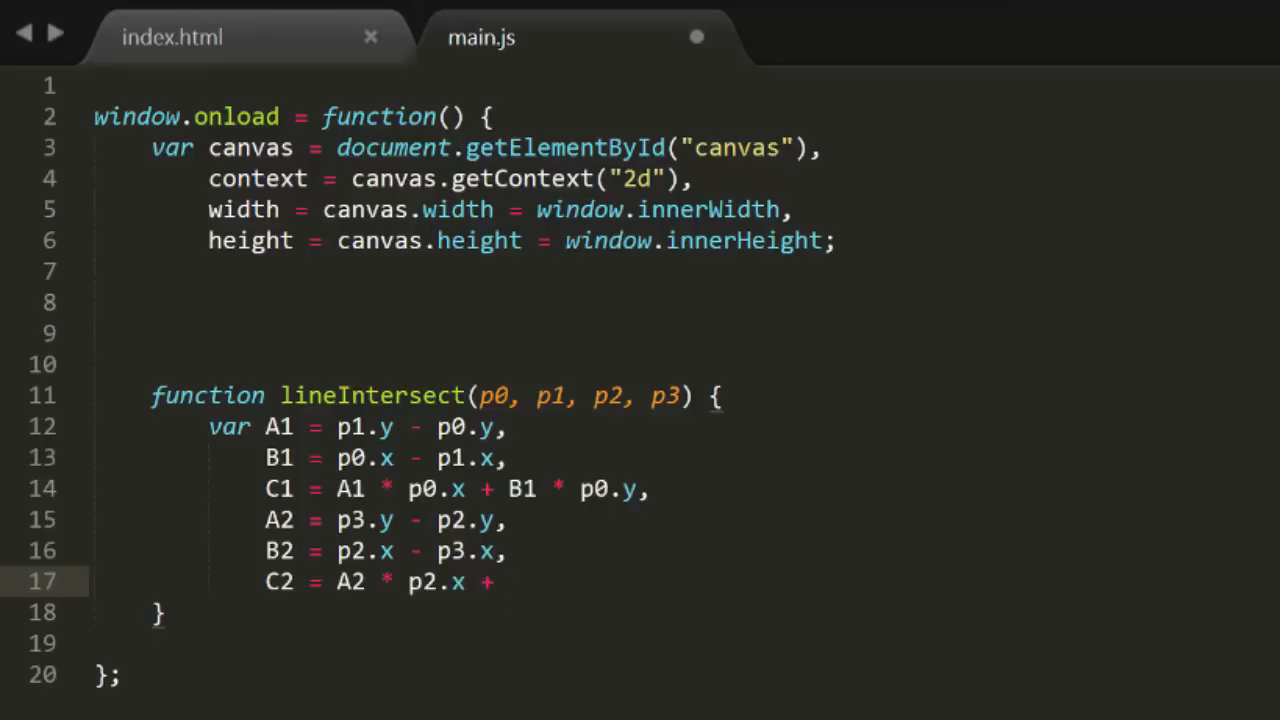
{"action": "type", "text": "B2 * p2.y"}
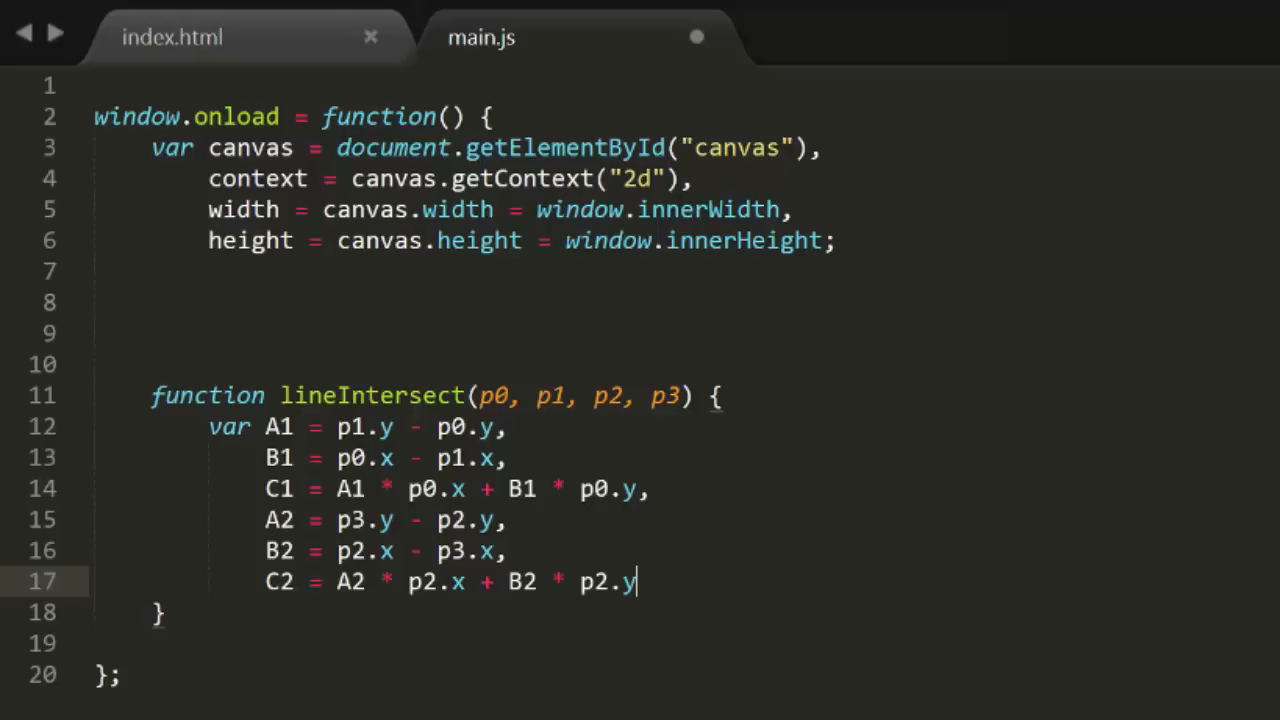
{"action": "type", "text": ";"}
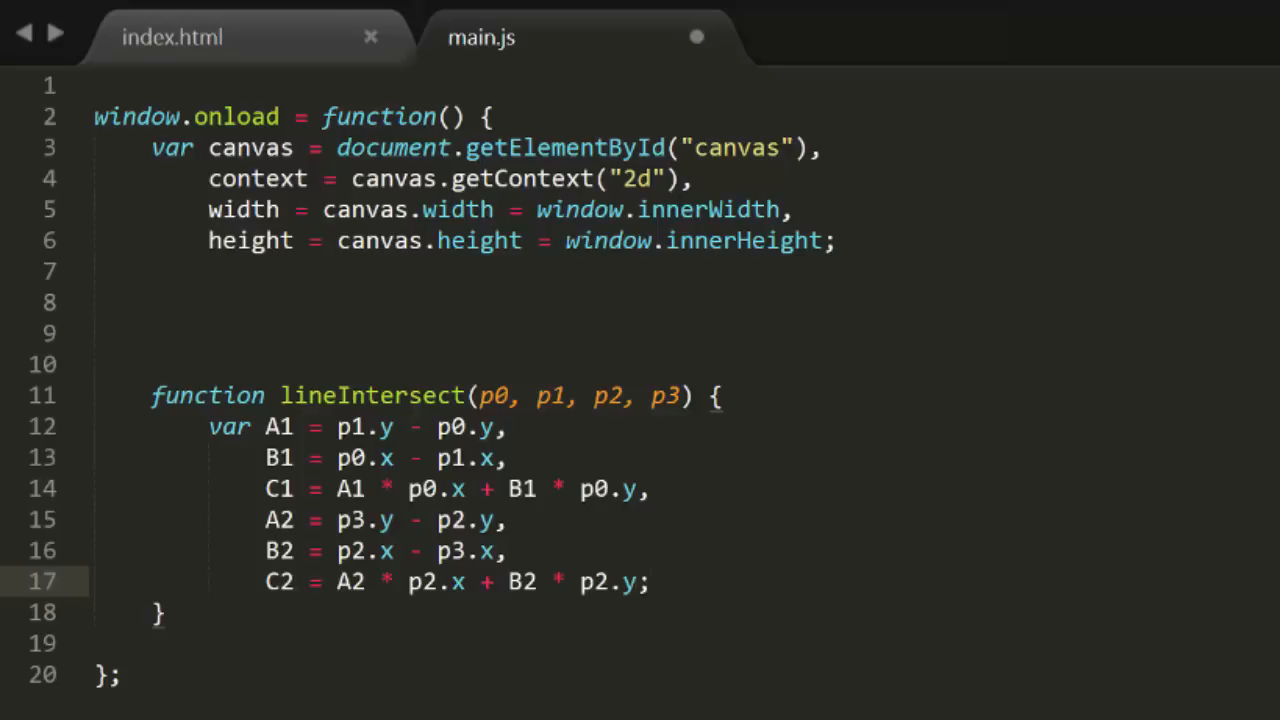
{"action": "key", "text": "enter"}
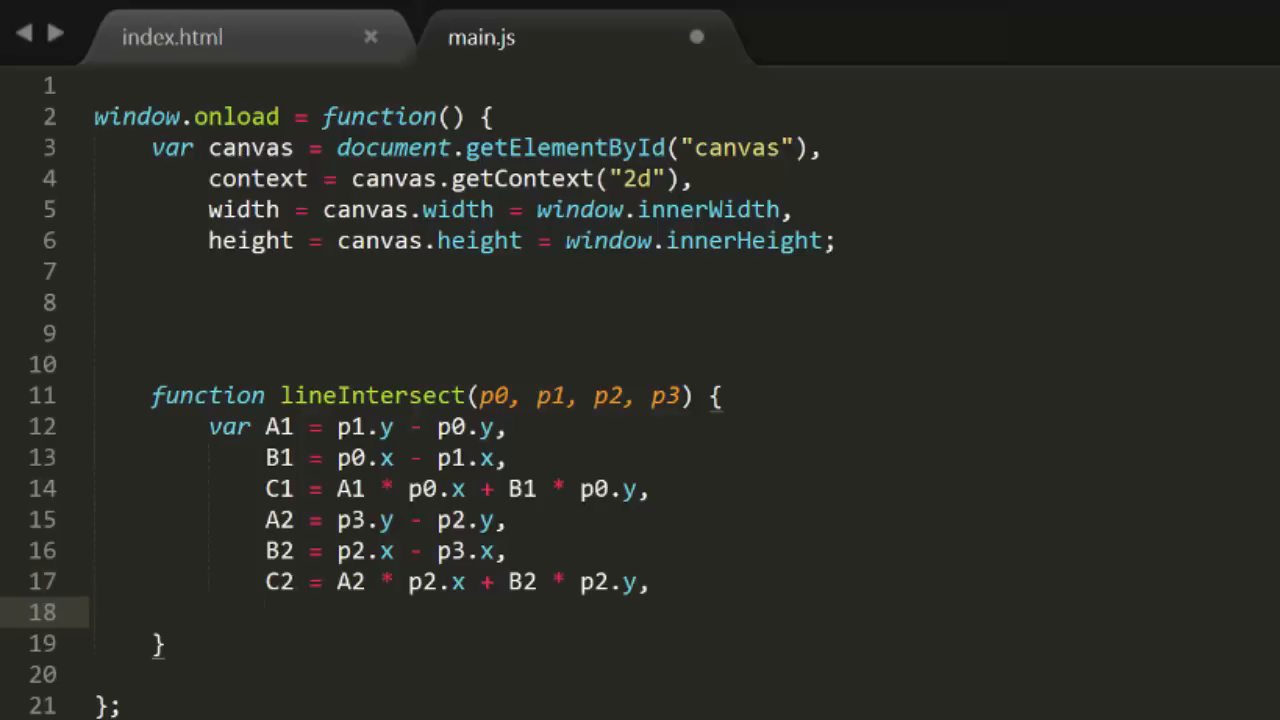
Declare denominator = A1 * B2 - A2 * B1.
{"action": "type", "text": "denomin"}
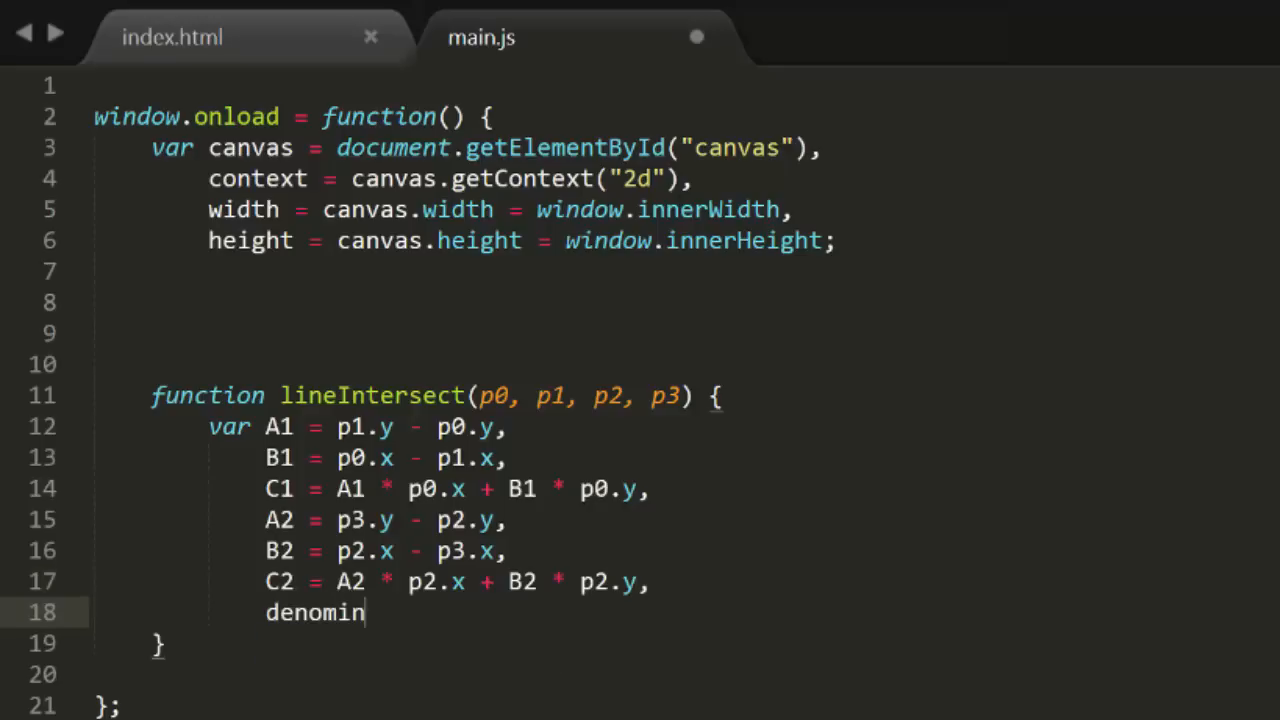
{"action": "type", "text": "ator ="}
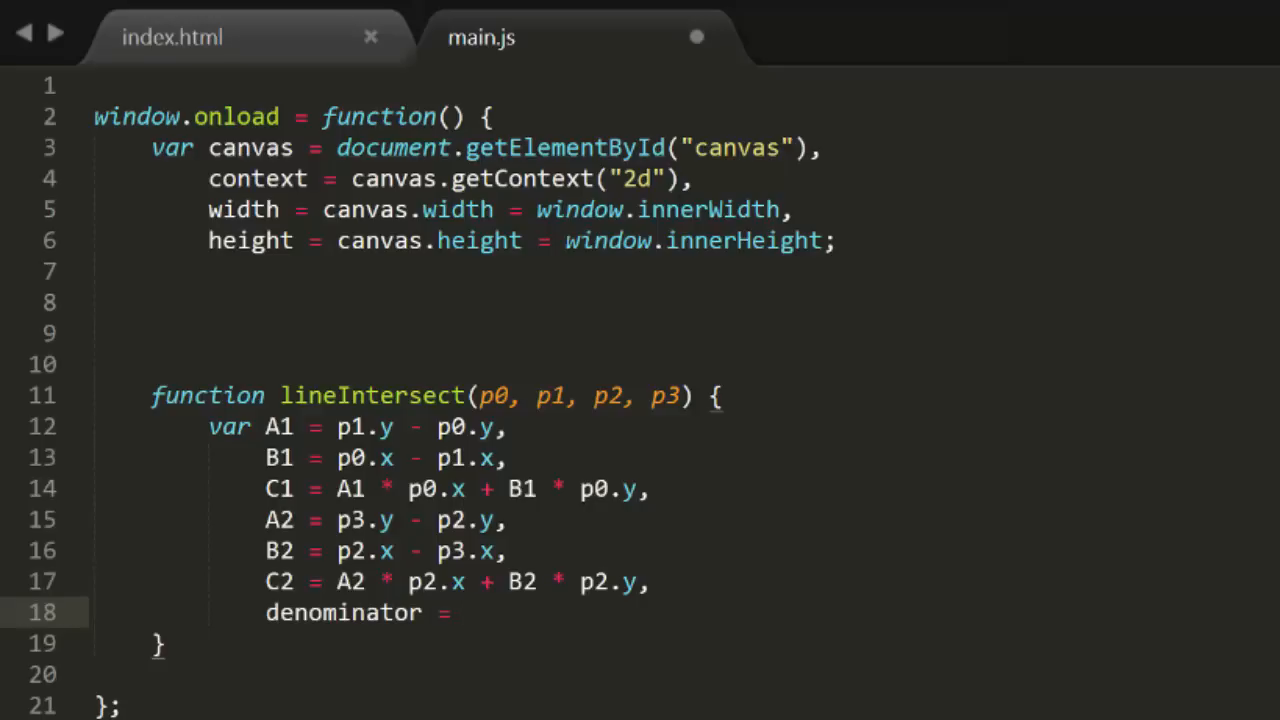
{"action": "type", "text": "A"}
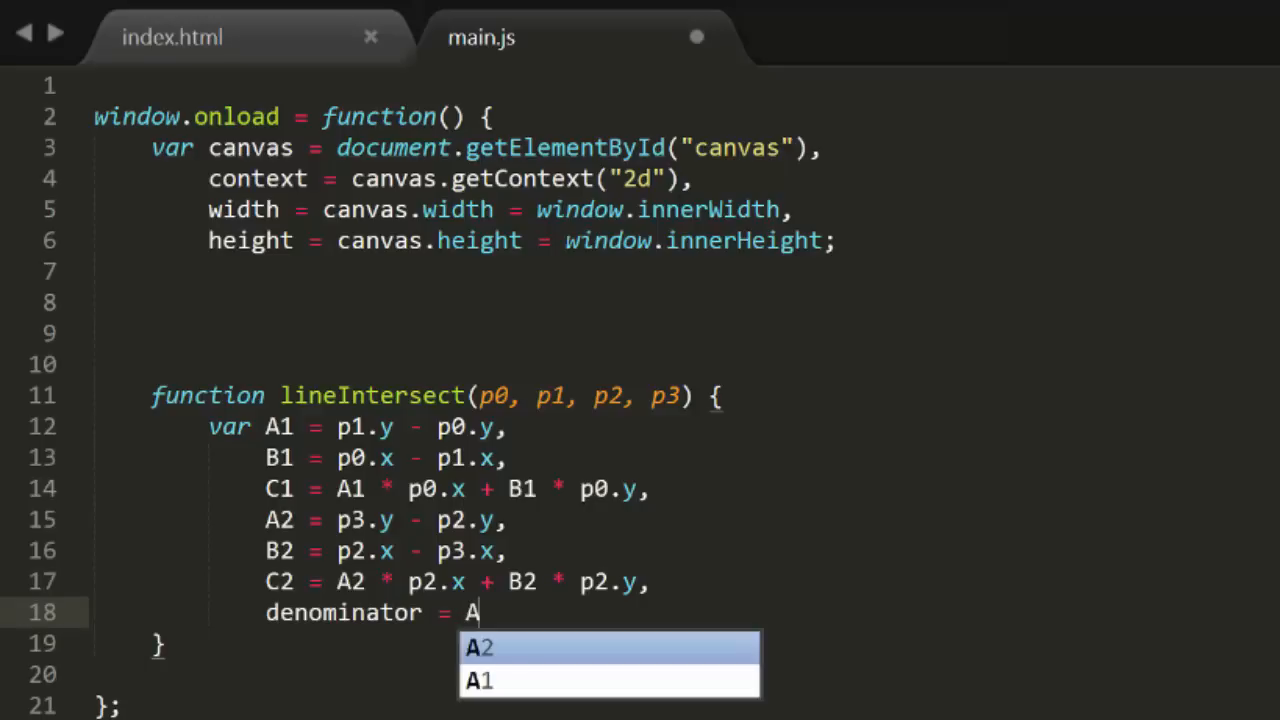
{"action": "type", "text": "1 * B2 - A2"}
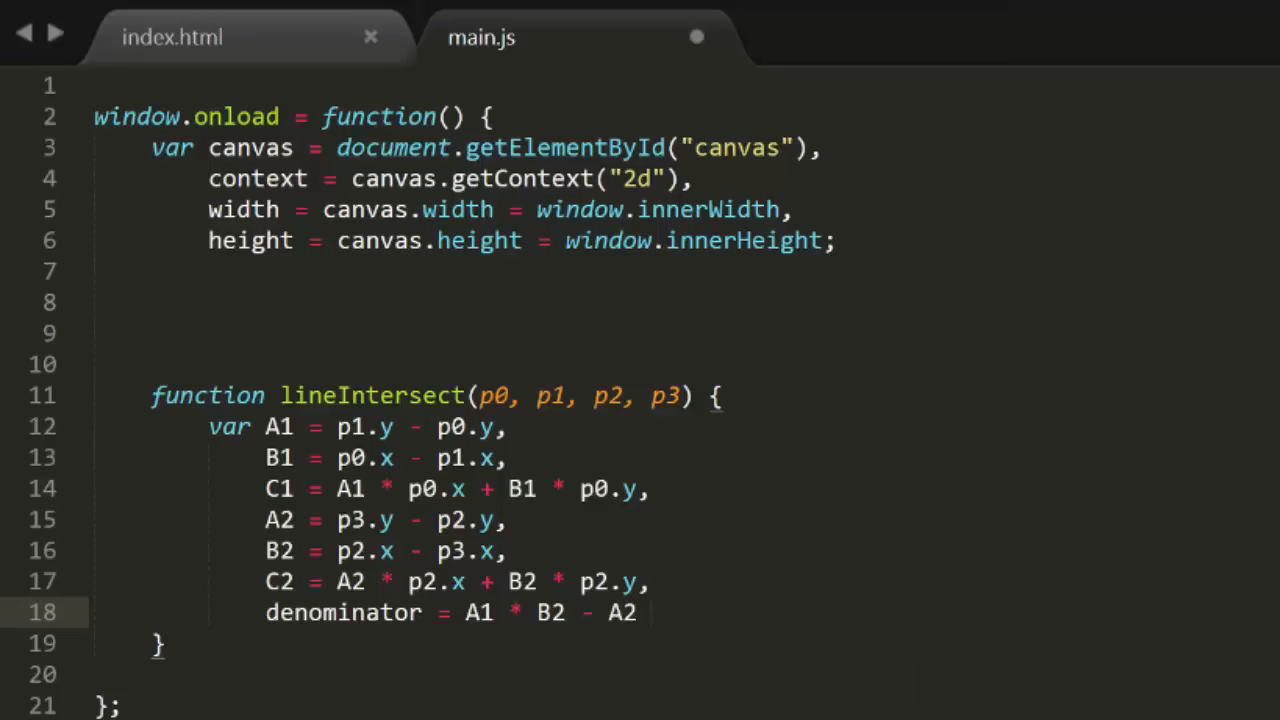
{"action": "type", "text": "* B1;"}
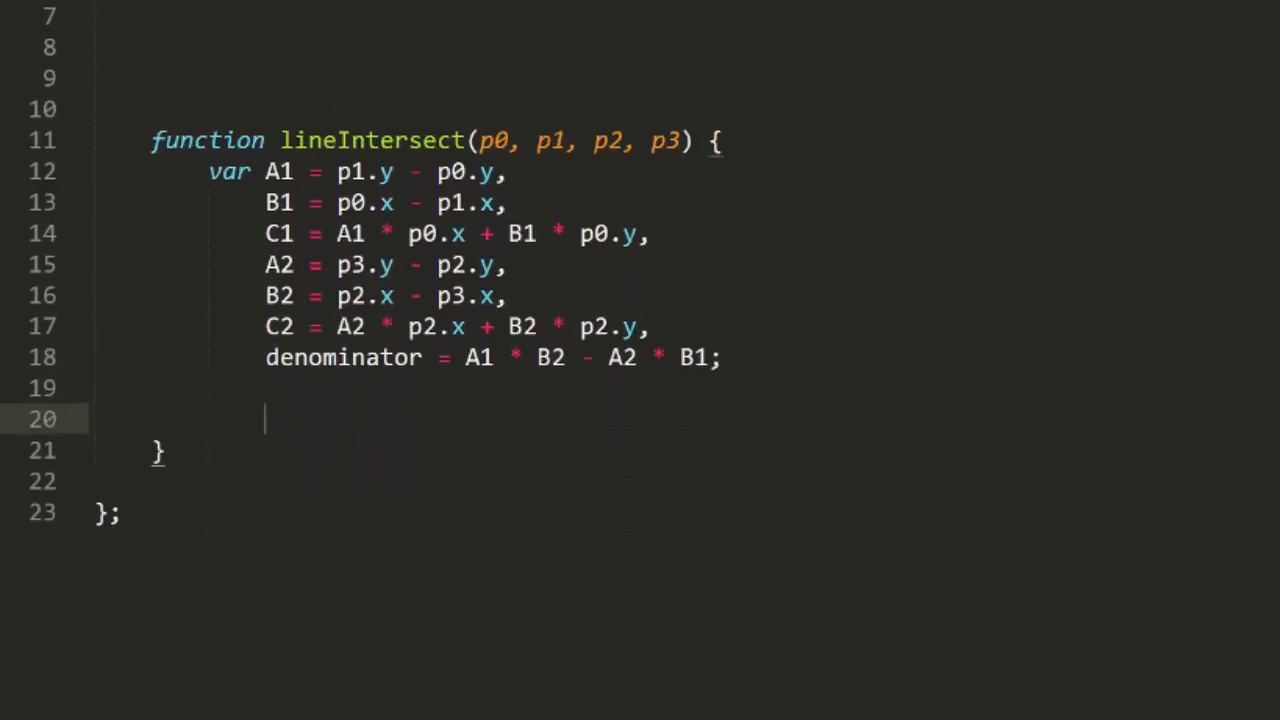
Return an object with x and y computed from the coefficients over denominator.
{"action": "type", "text": "return"}
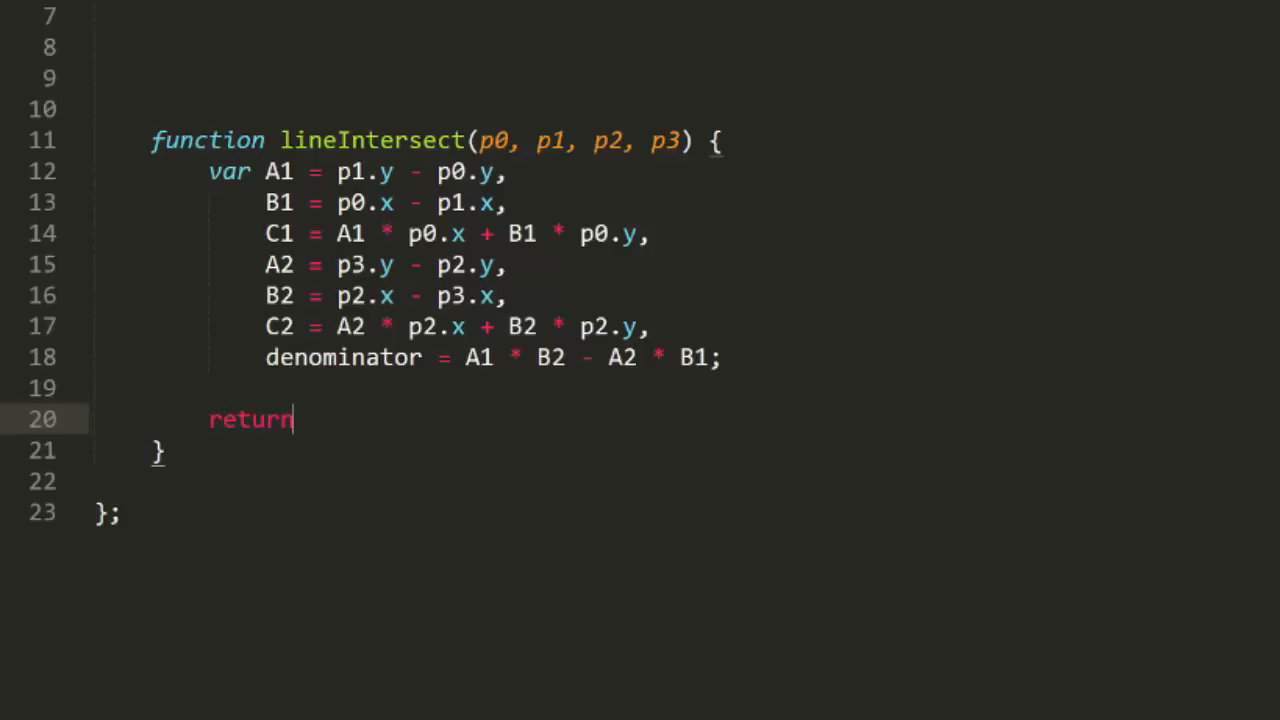
{"action": "type", "text": "{"}
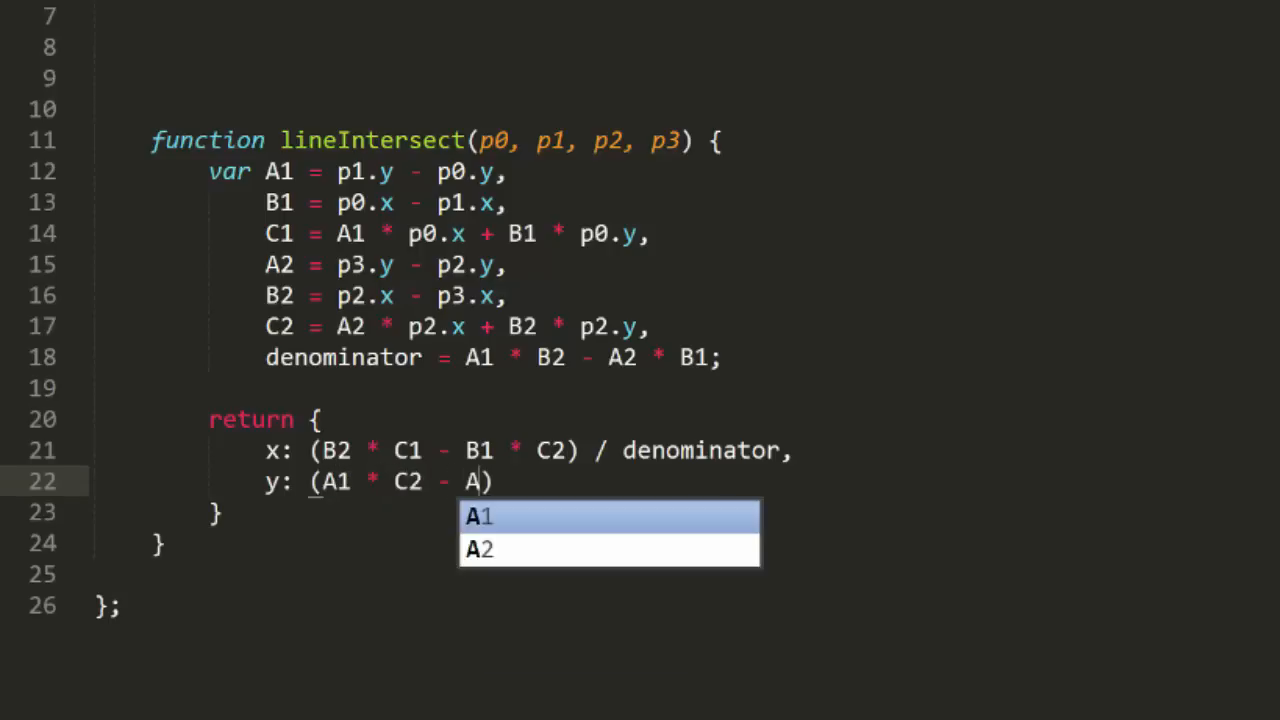
{"action": "type", "text": "2 * C"}
{"action": "type", "text": "x: 80,"}
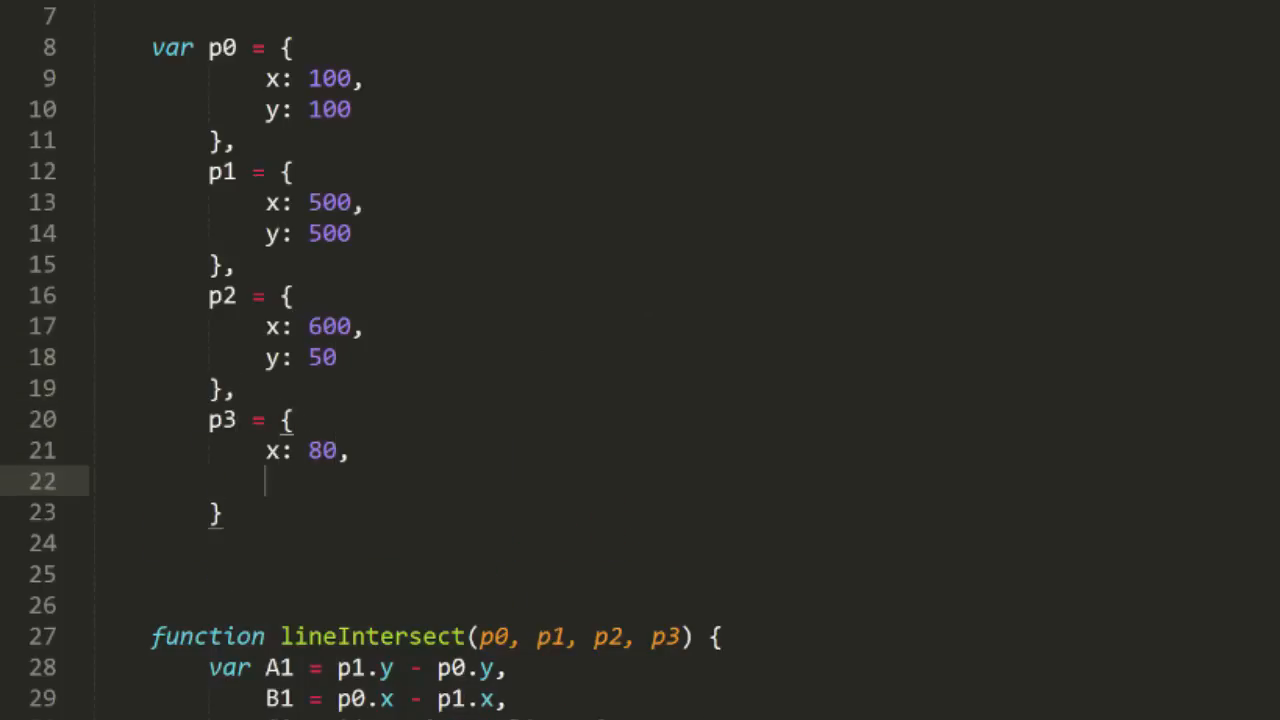
Finish point p3 with y: 600.
{"action": "type", "text": "y: 600"}
{"action": "left_click", "coordinate": [690, 514]}
{"action": "type", "text": ";"}
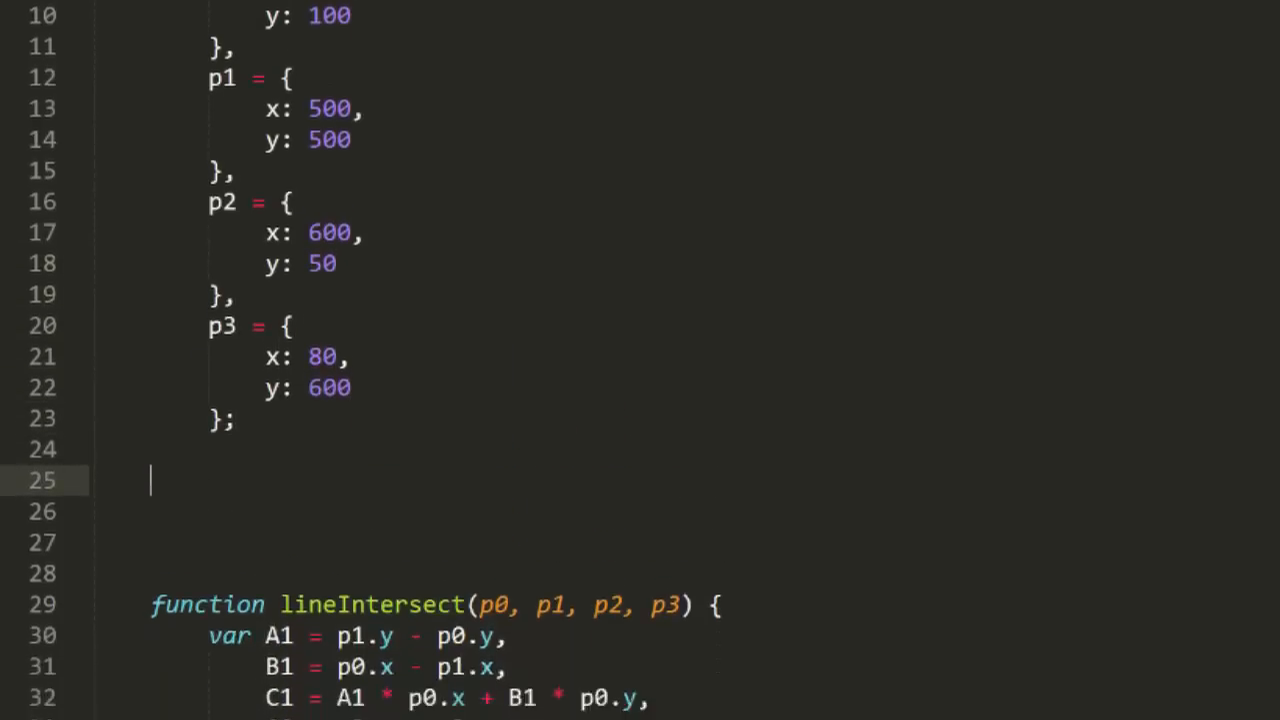
Stroke one path with lines from p0 to p1 and p2 to p3.
{"action": "type", "text": "context.beginPath();"}
{"action": "left_click", "coordinate": [710, 511]}
{"action": "type", "text": "context.move"}
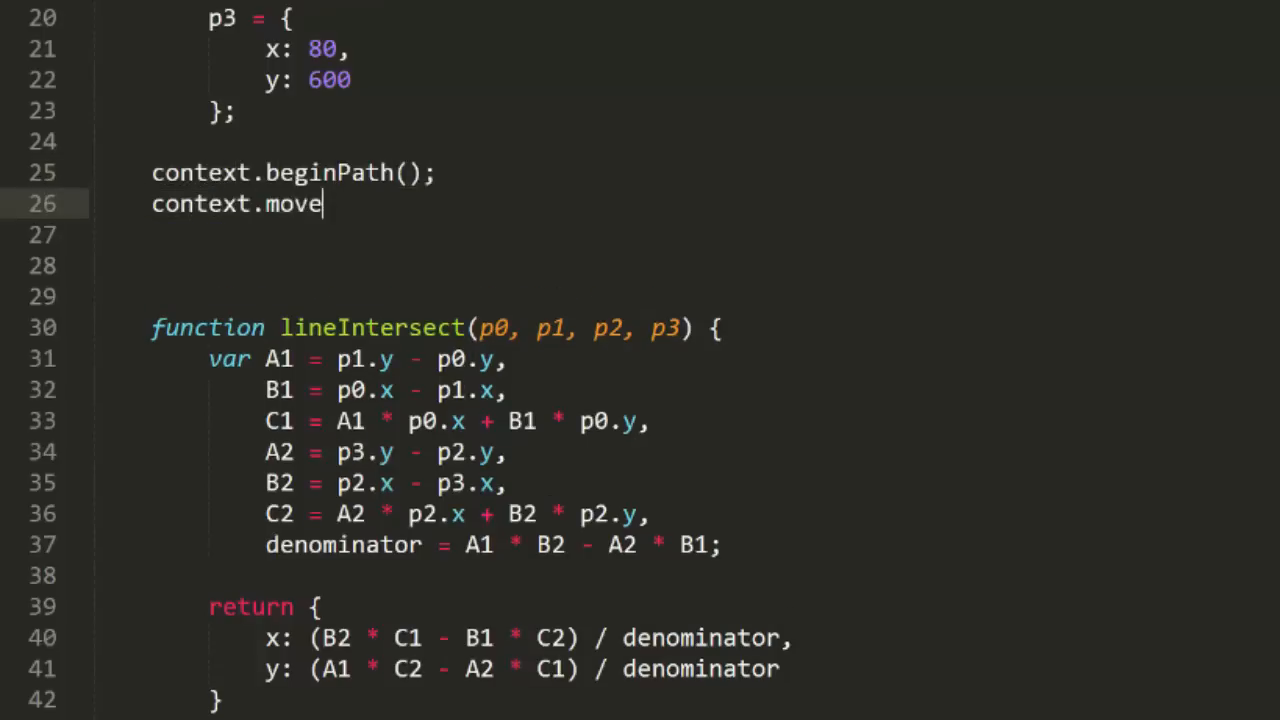
{"action": "type", "text": "To(p0.x, p0.y);"}
{"action": "left_click", "coordinate": [425, 235]}
{"action": "type", "text": "context.lineTo(p1.x, p1.y);"}
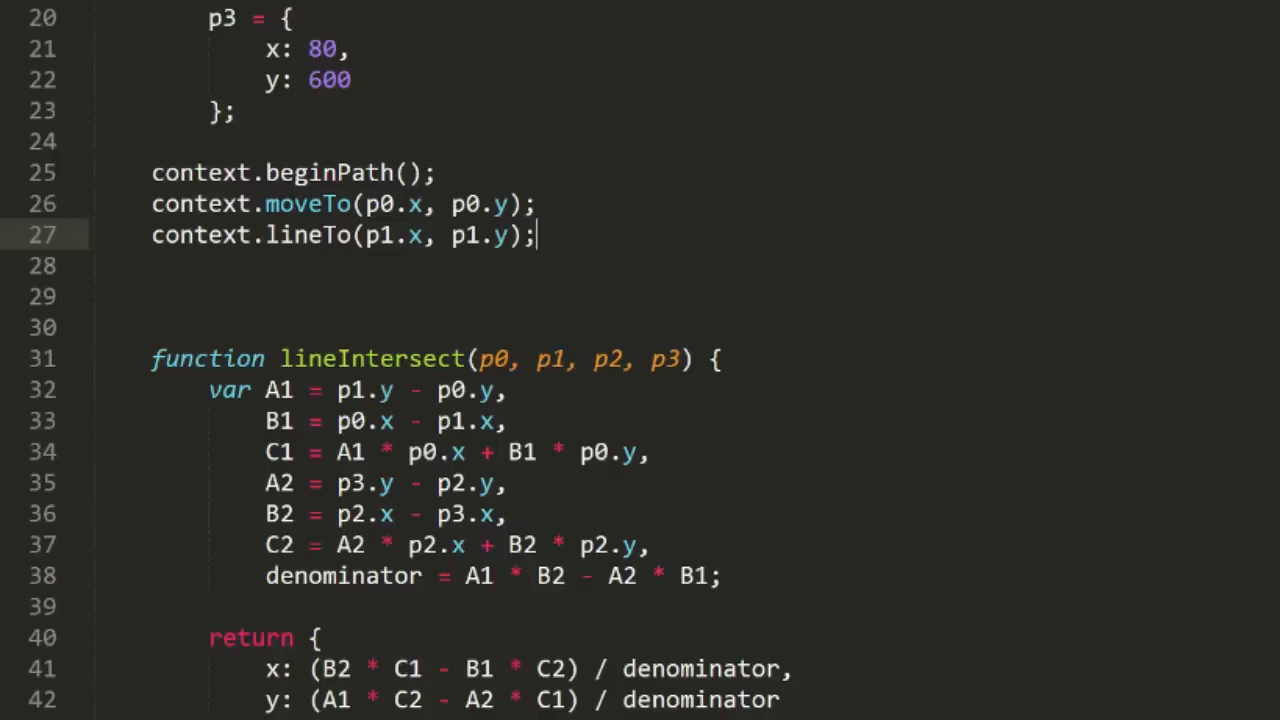
{"action": "type", "text": "context.moveTo(p2.x, p2.y);"}
{"action": "type", "text": "context.stroke();"}
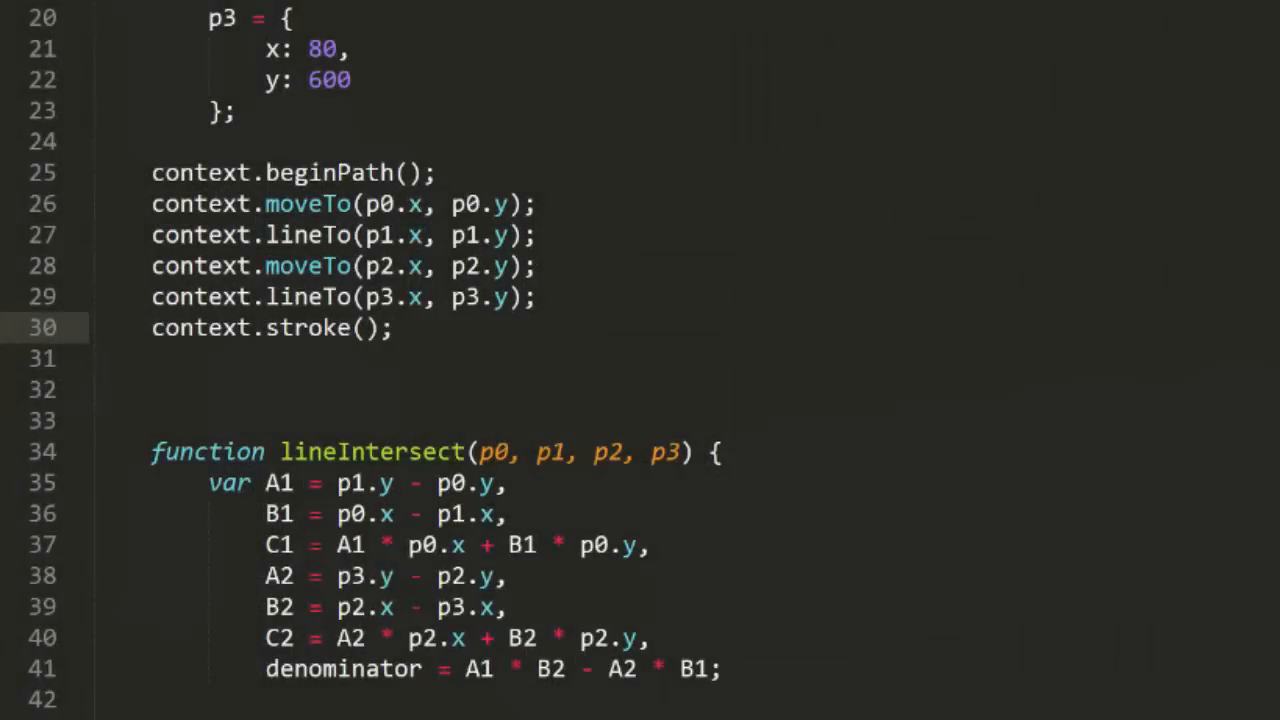
Store lineIntersect(p0, p1, p2, p3) in intersect and arc a radius-20 circle there.
{"action": "type", "text": "var intersect = lineIntersect("}
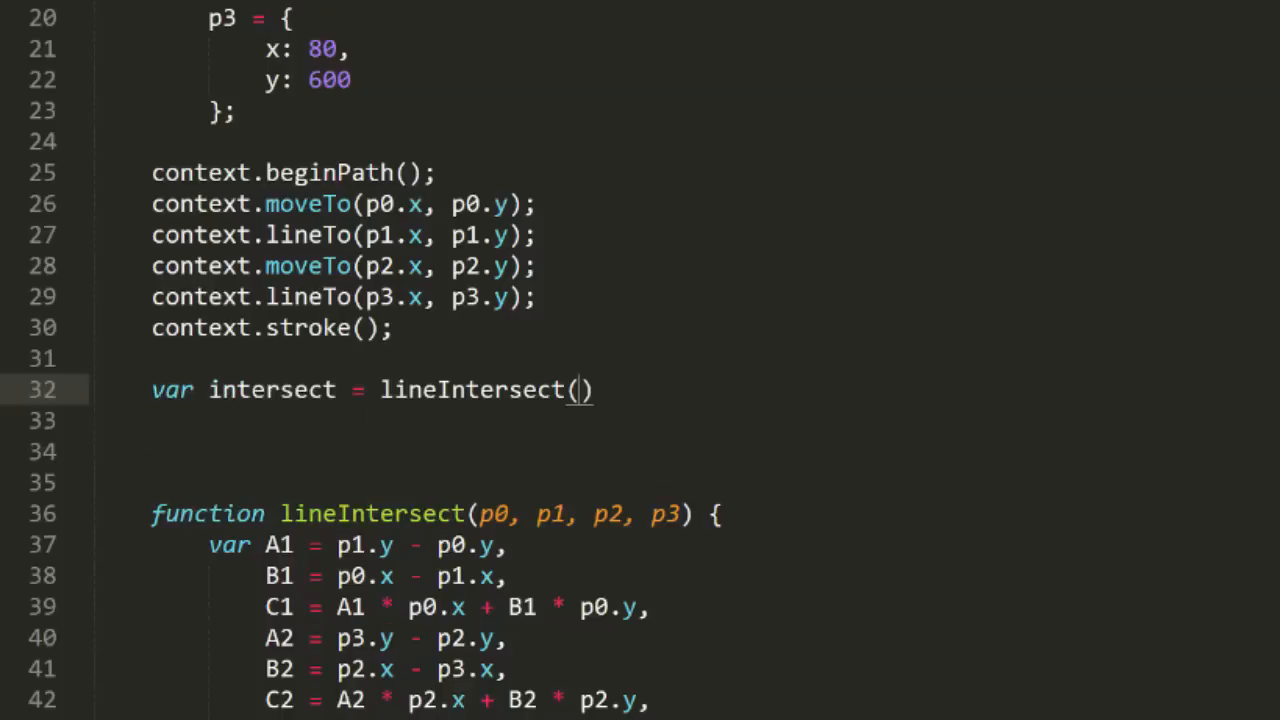
{"action": "type", "text": "p0, p1, p2, p3"}
{"action": "left_click", "coordinate": [710, 451]}
{"action": "type", "text": "c"}
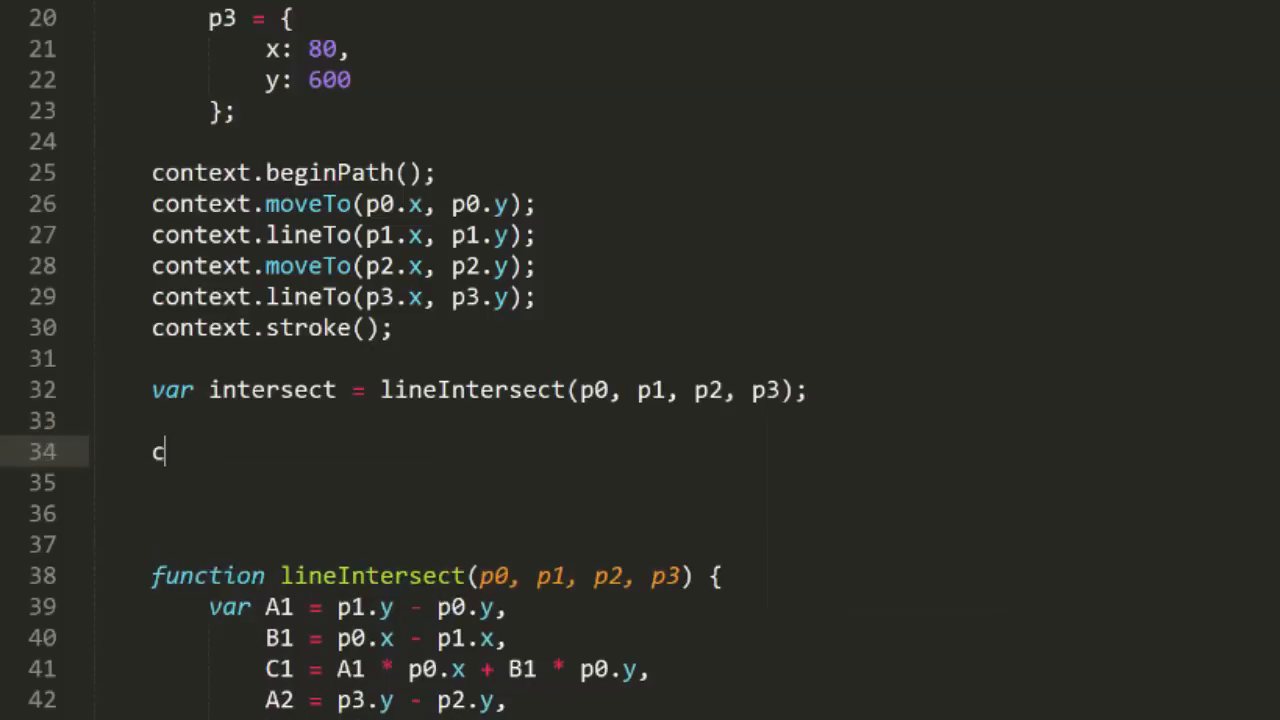
{"action": "type", "text": "ontext.beginPath();"}
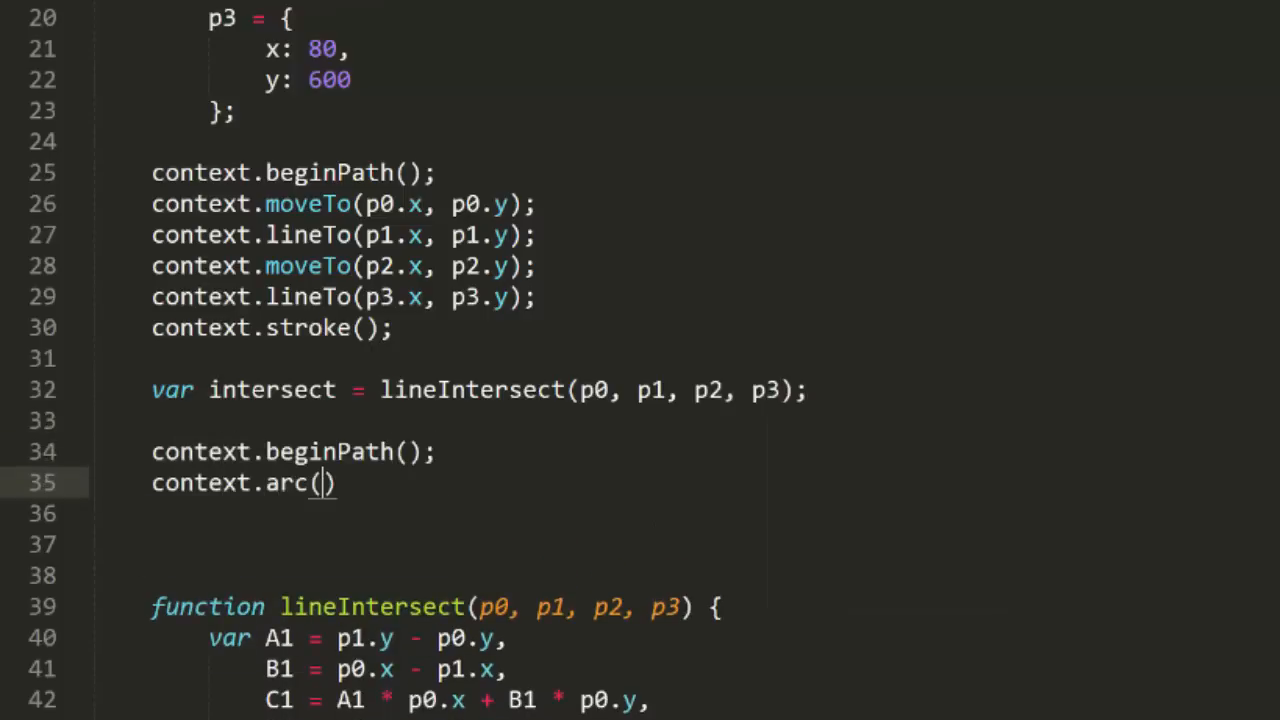
{"action": "type", "text": "intersect.x, intersect.y, 20,"}
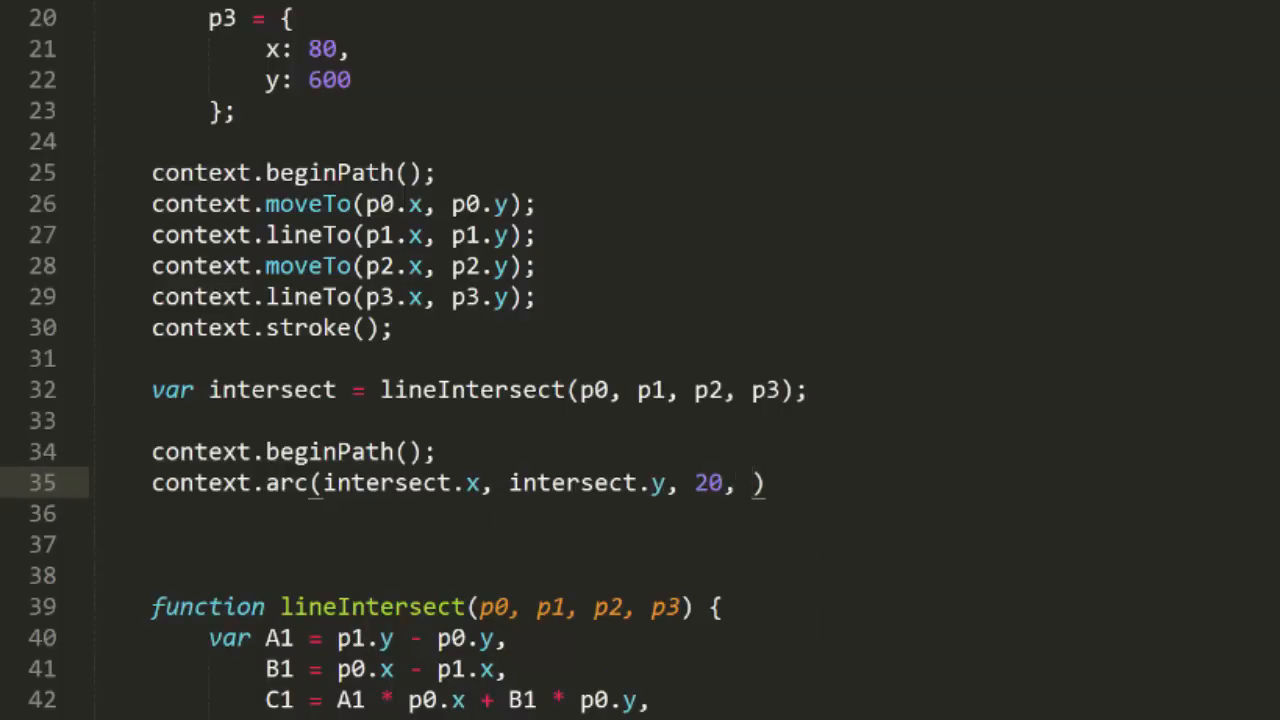
{"action": "type", "text": "0, Math.PI * 2, false);"}
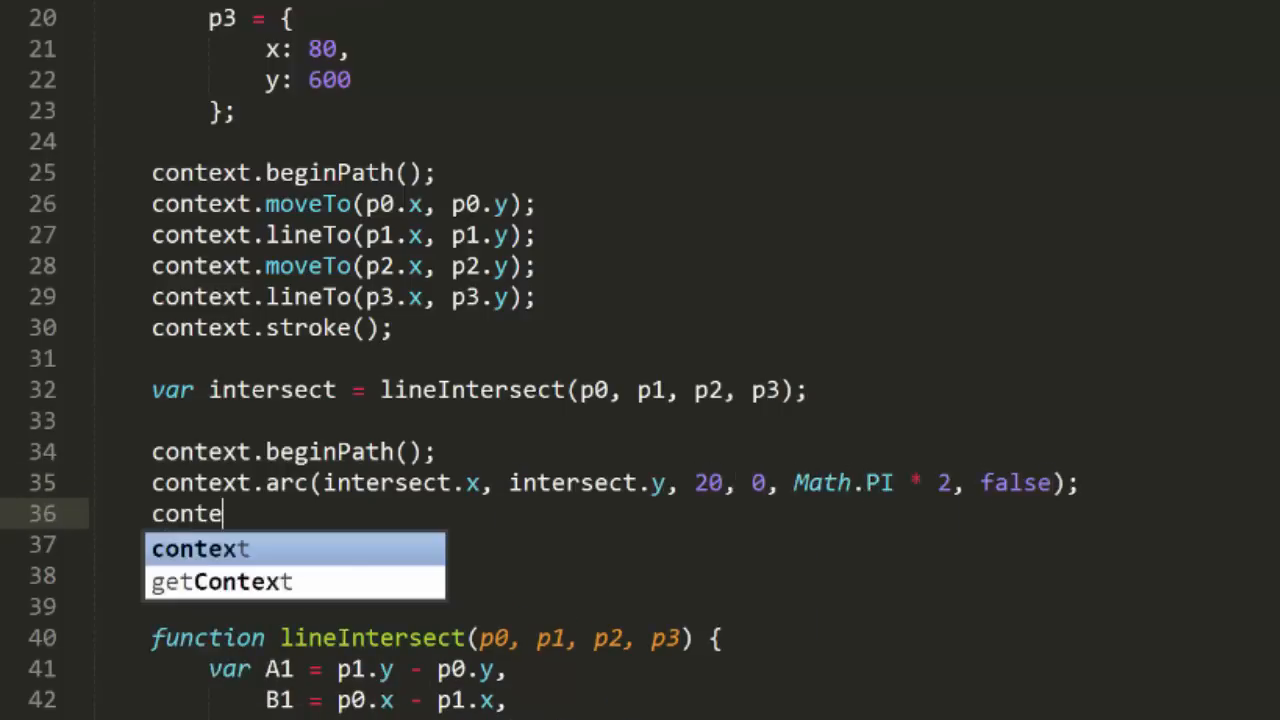